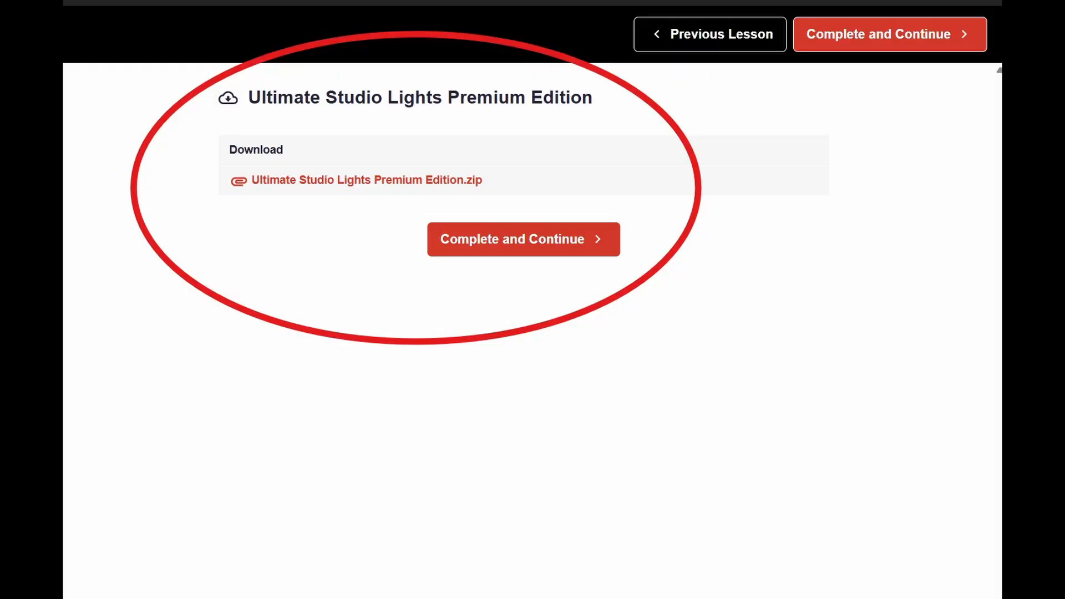
Step: Complete the studio lights download lesson and return to the course overview
click(522, 239)
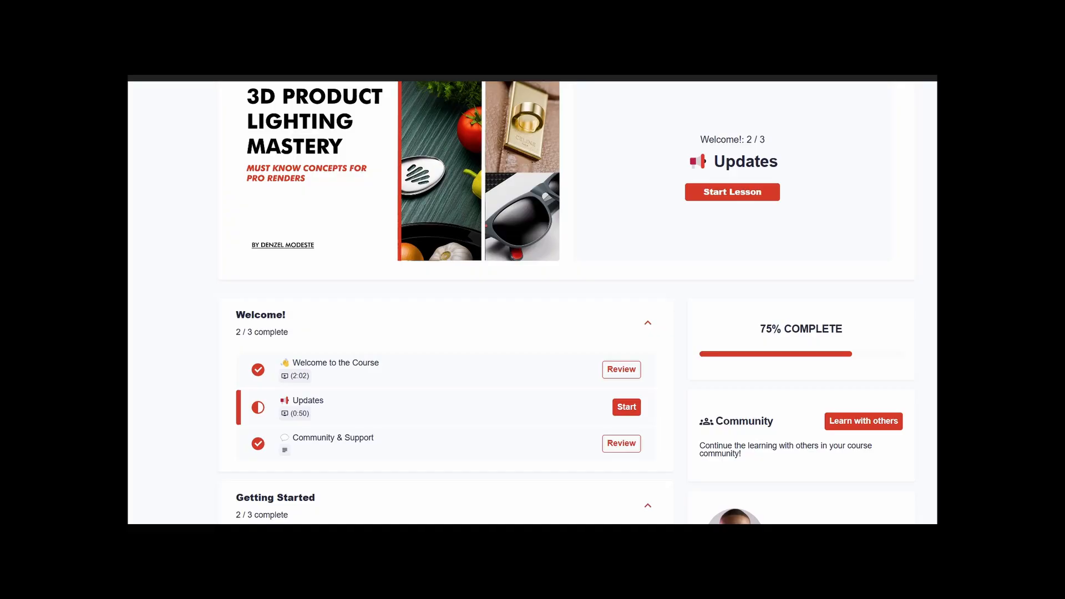
scroll(down, 3)
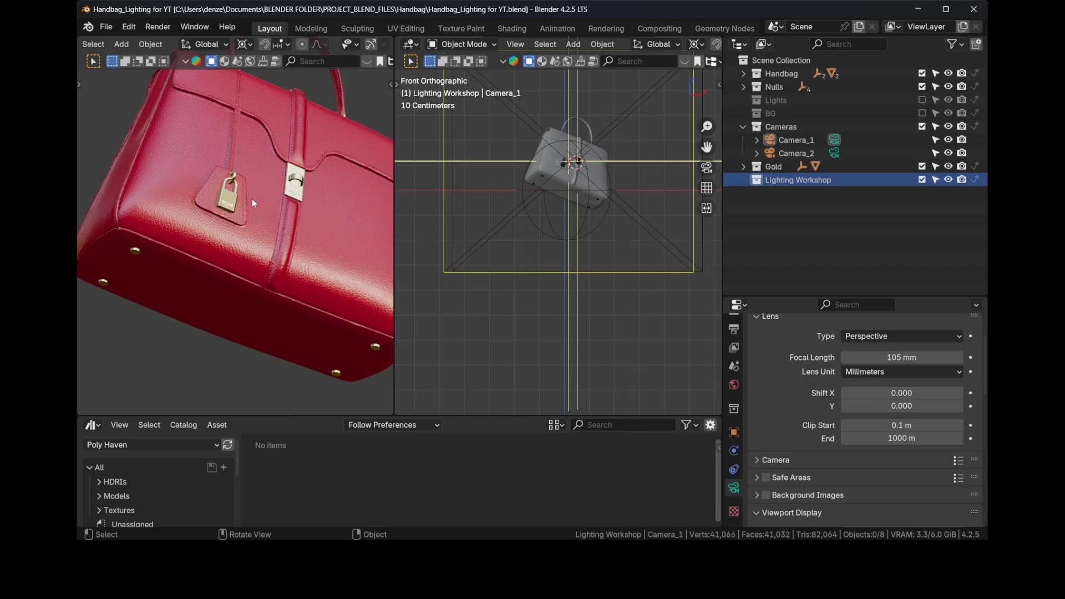
mouse_move(283, 198)
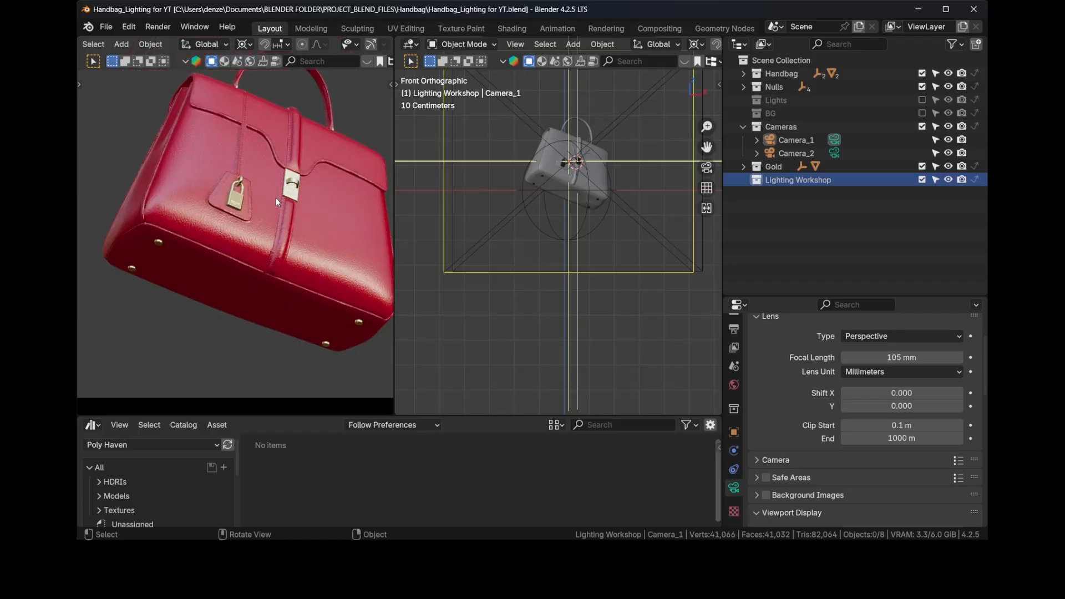
mouse_move(292, 192)
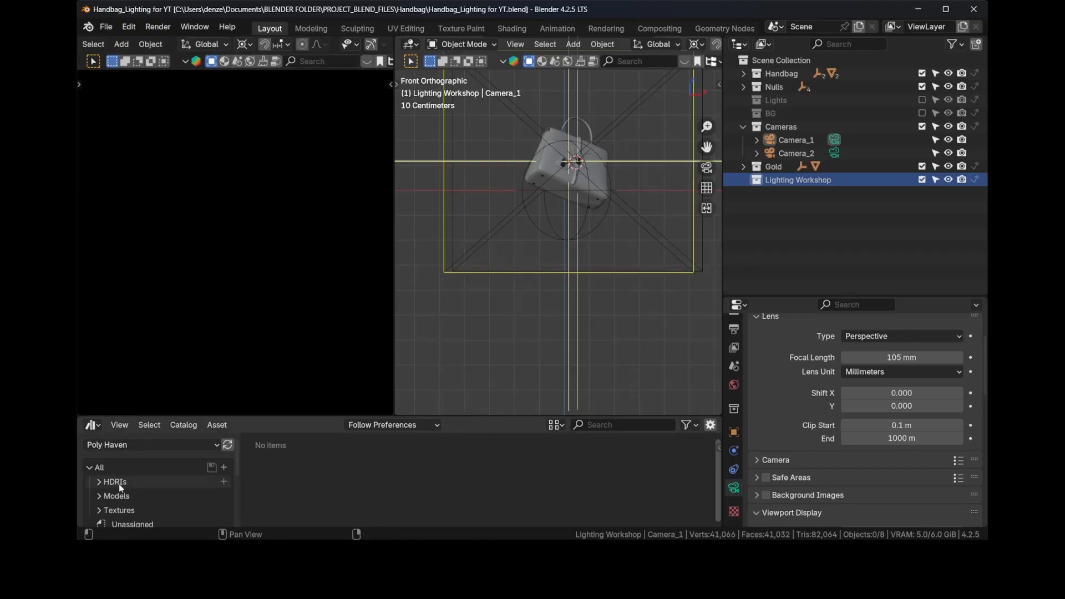
Step: Apply the abandoned_games_room_01 HDRI as the world and lower its strength to -3 EV
click(114, 482)
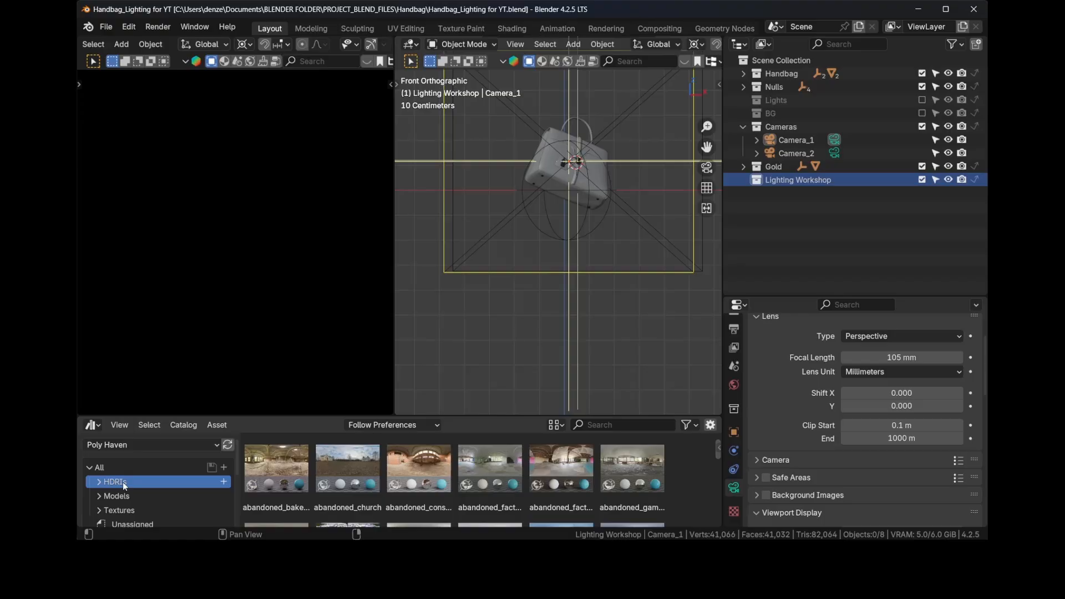
mouse_move(630, 469)
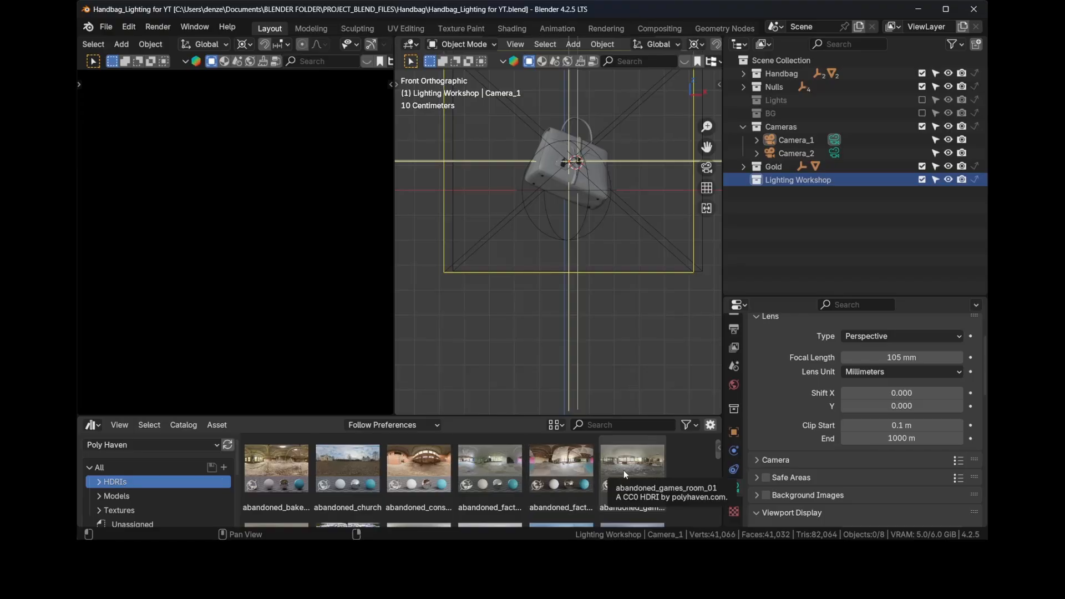
click(631, 468)
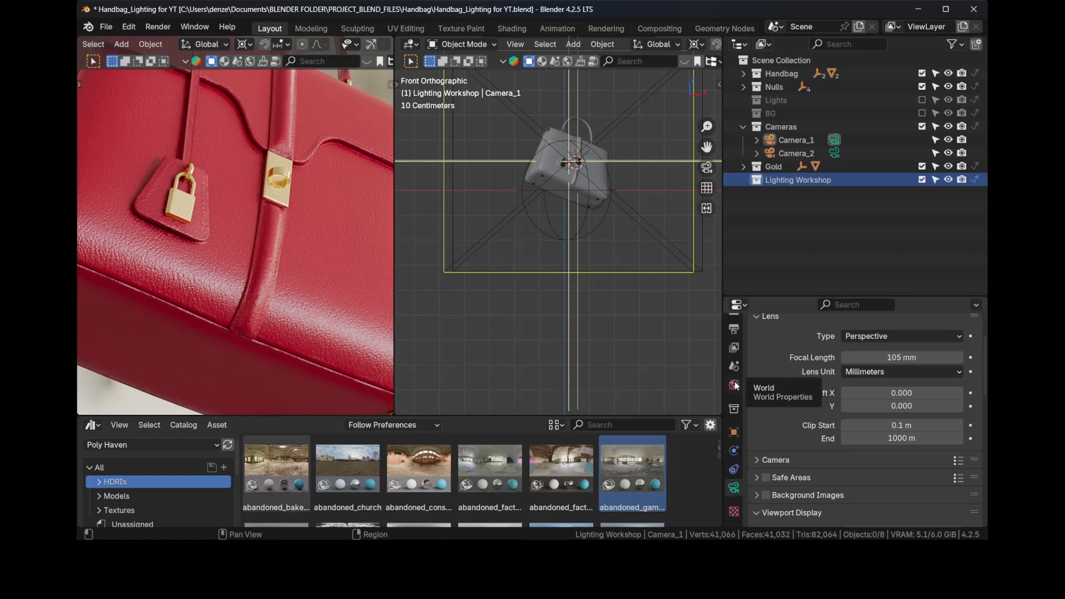
click(733, 385)
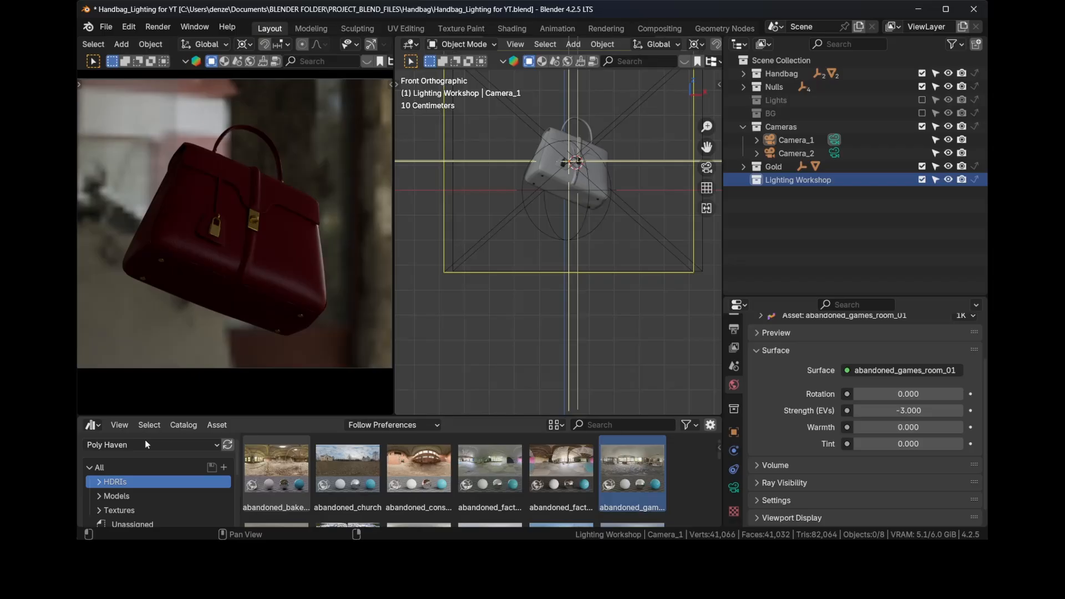
Step: Add the USL PREMIUM EDITION node preset and hide the HDRI from camera under World Ray Visibility
click(91, 424)
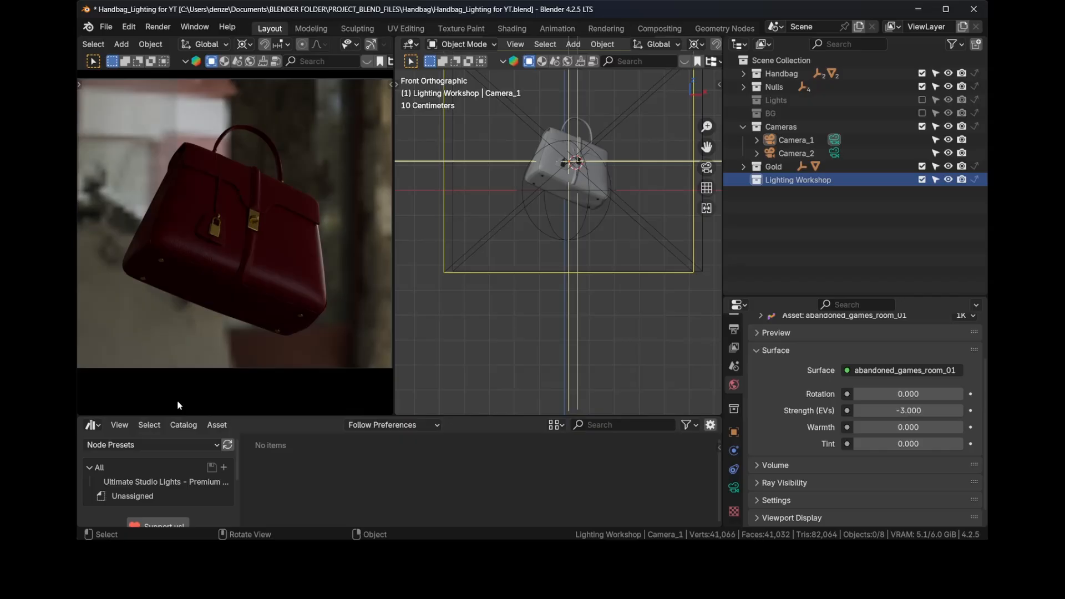
click(164, 481)
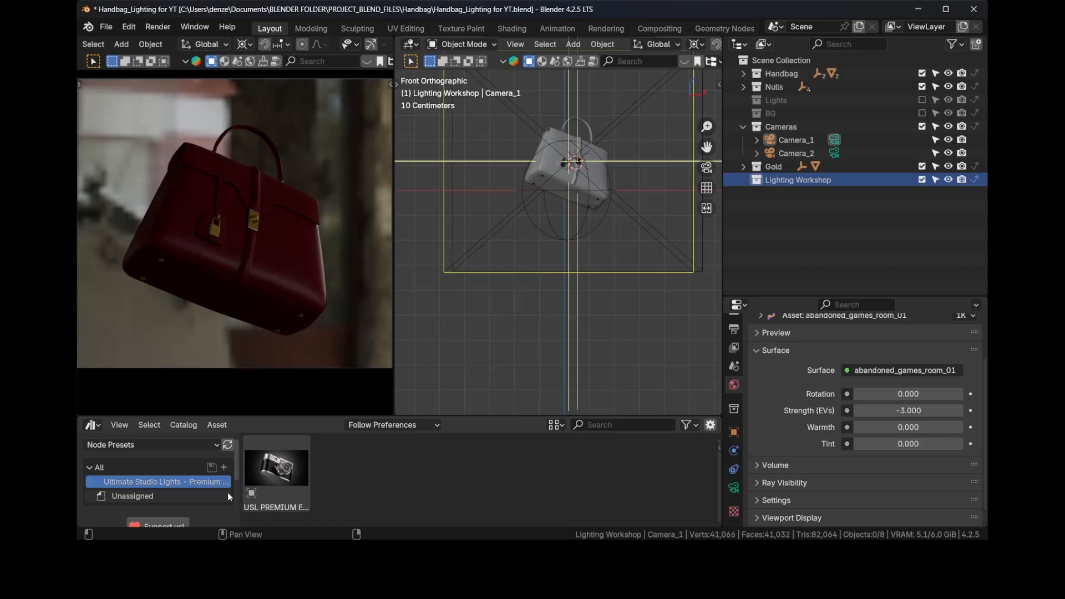
click(573, 44)
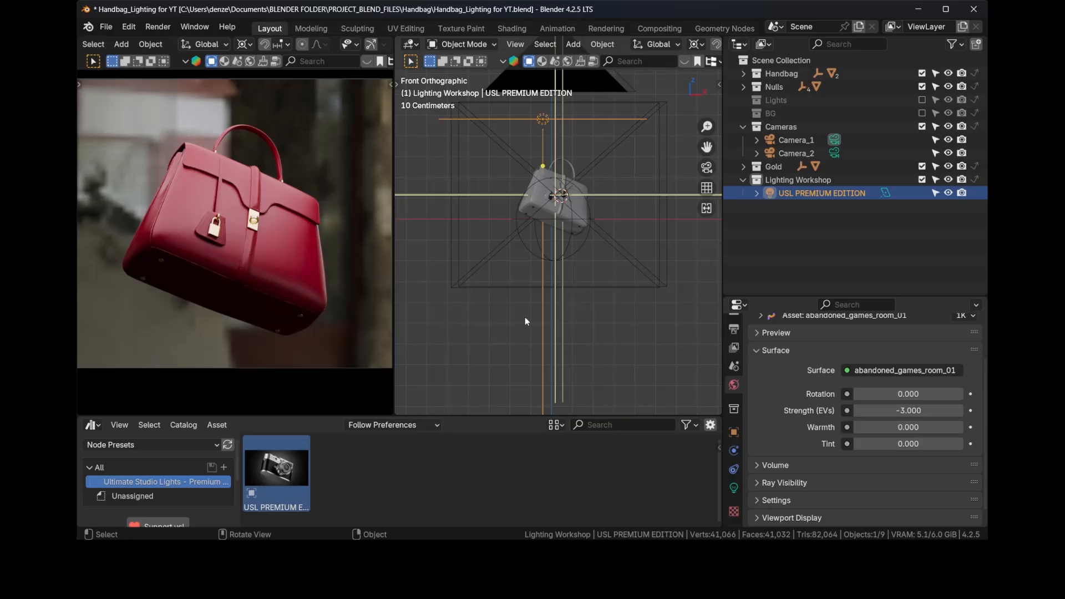
mouse_move(733, 384)
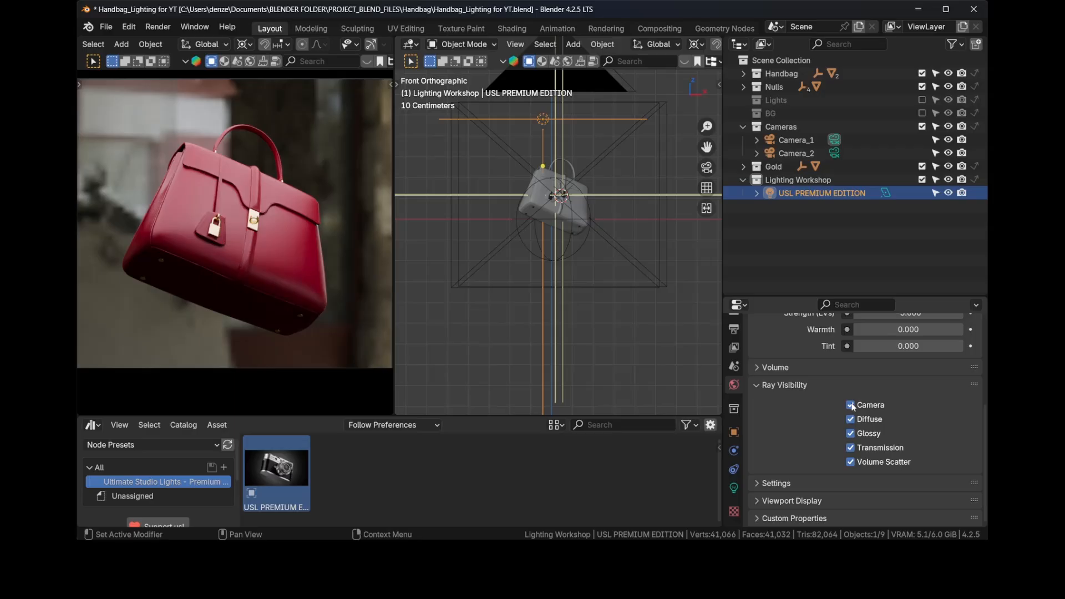
click(849, 404)
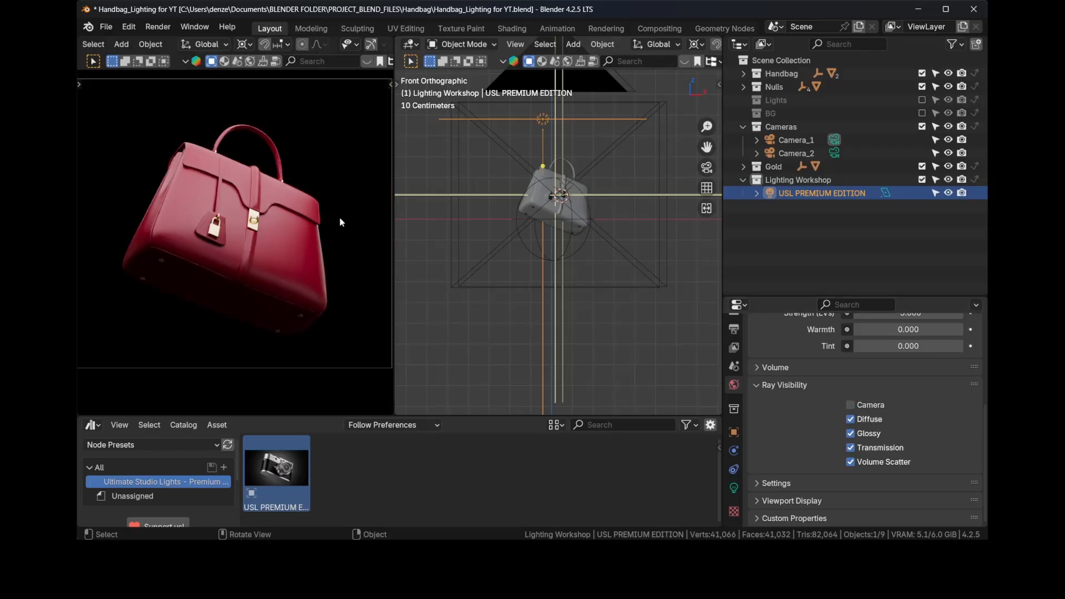
mouse_move(259, 177)
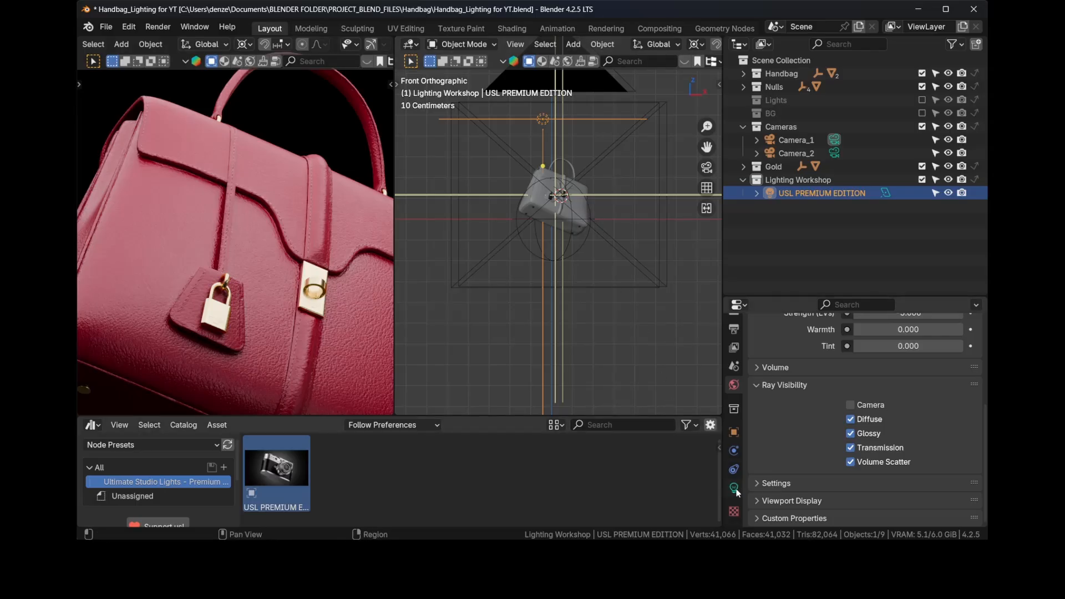
Step: Set the studio light's size to 0.5 m by 0.5 m and its power to 5 W
click(734, 488)
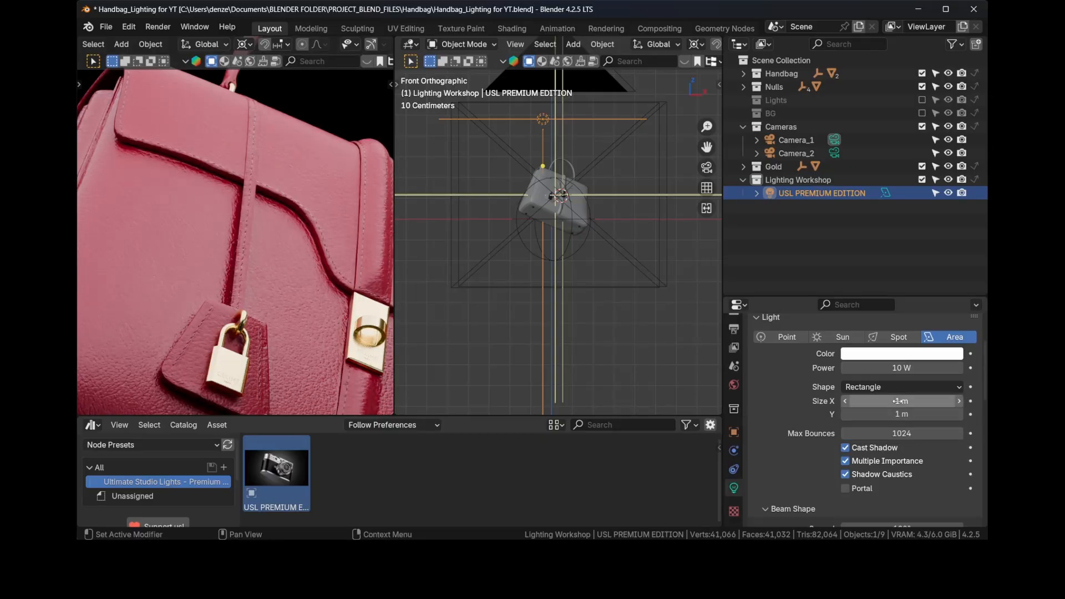
click(900, 401)
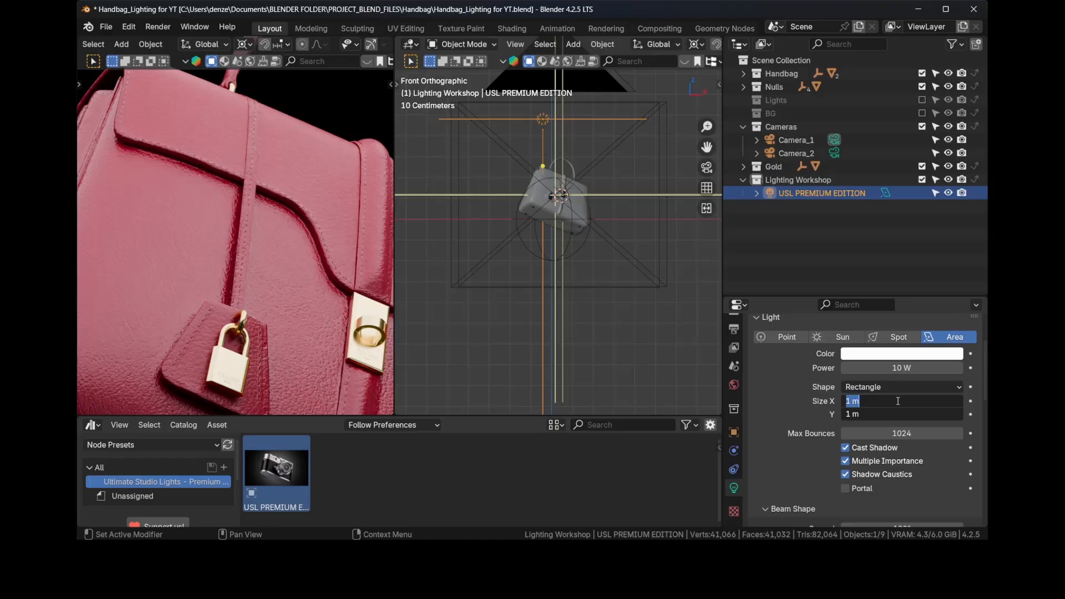
text(0.5)
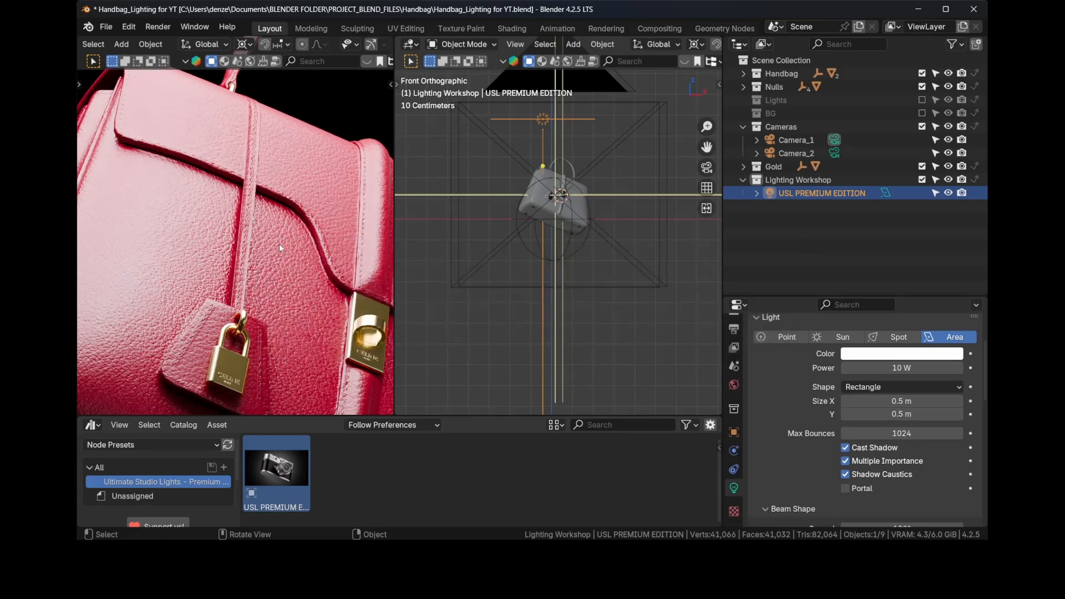
click(900, 367)
text(5)
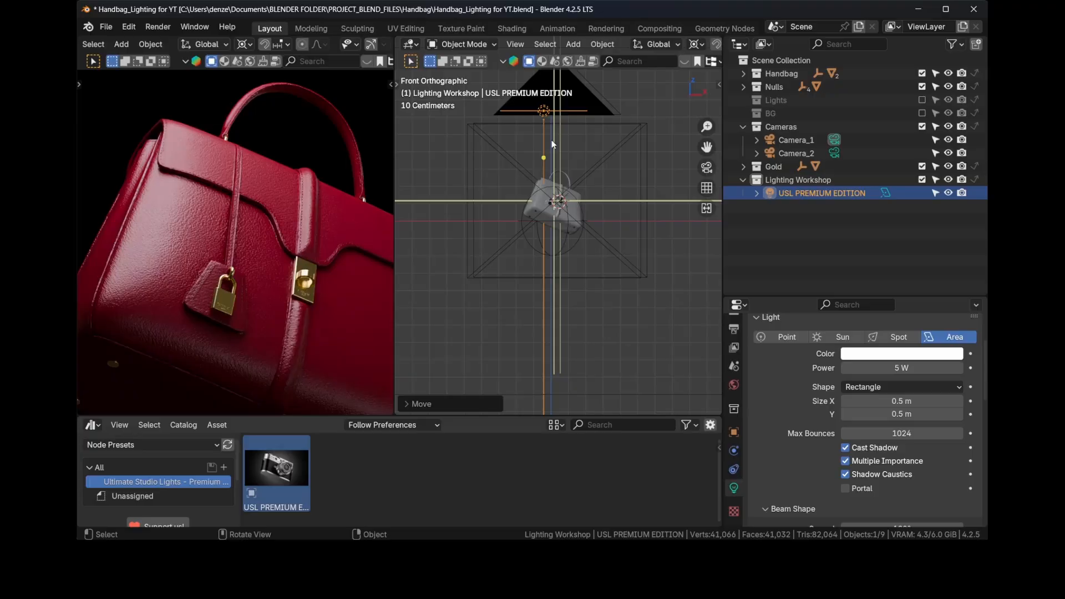
mouse_move(547, 144)
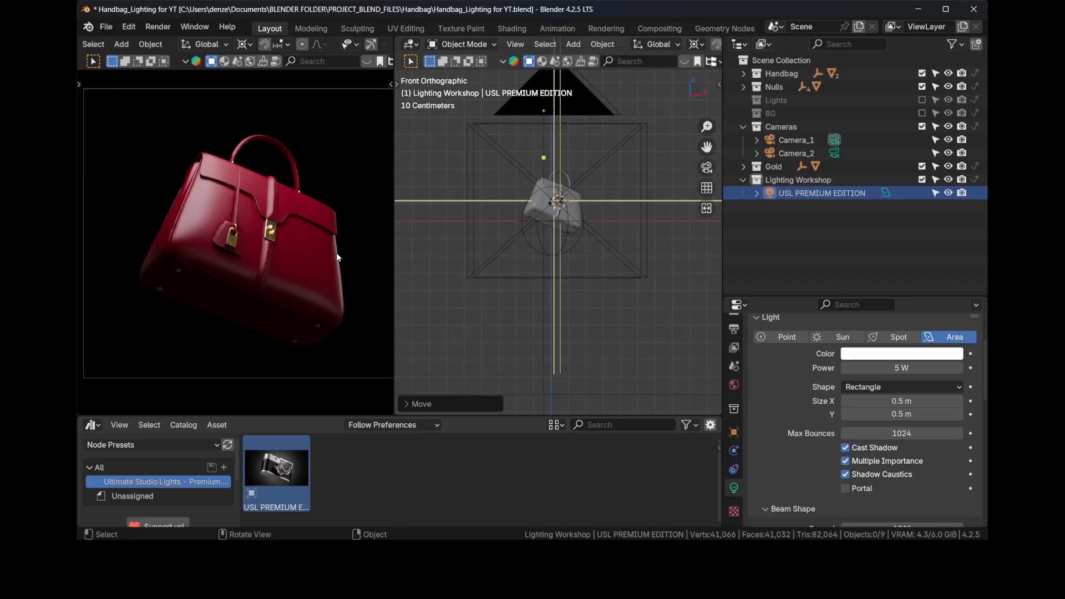
mouse_move(339, 259)
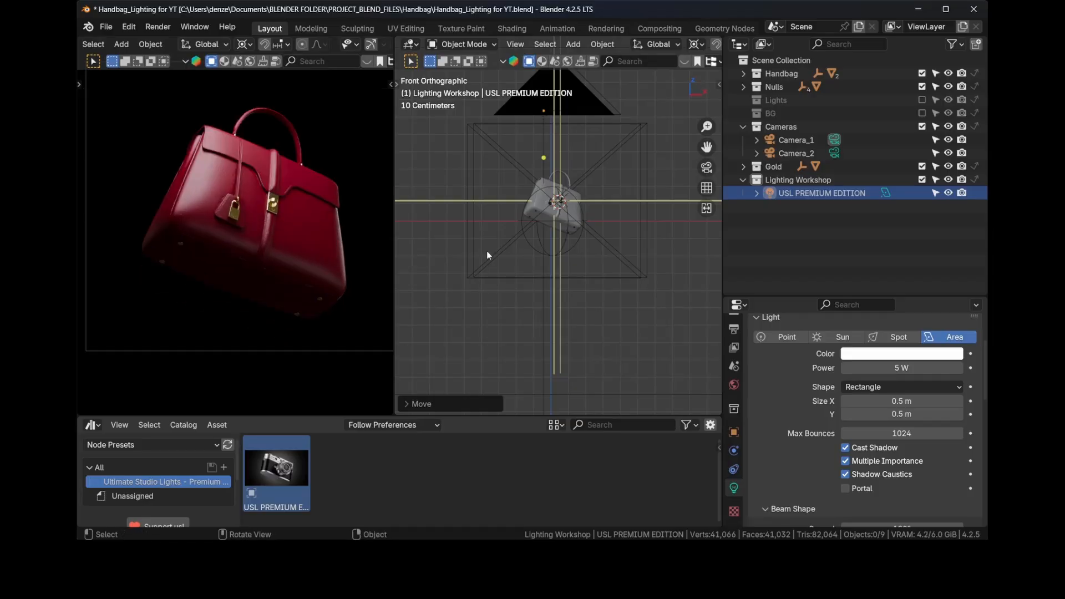
mouse_move(347, 254)
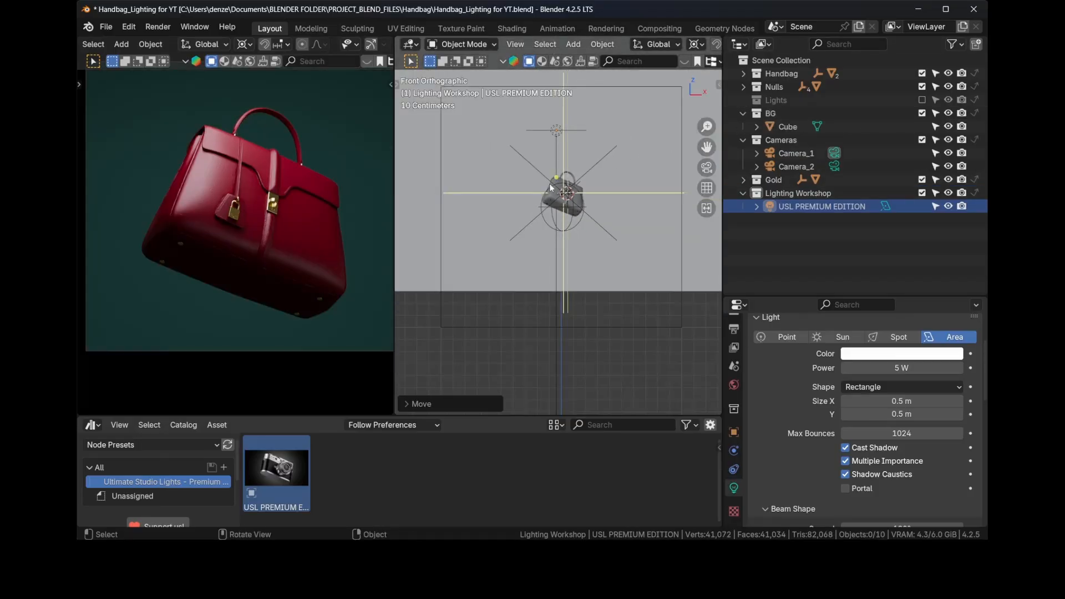
Step: Enable the teal backdrop cube behind the handbag and reselect the premium light
drag(557, 204, 482, 150)
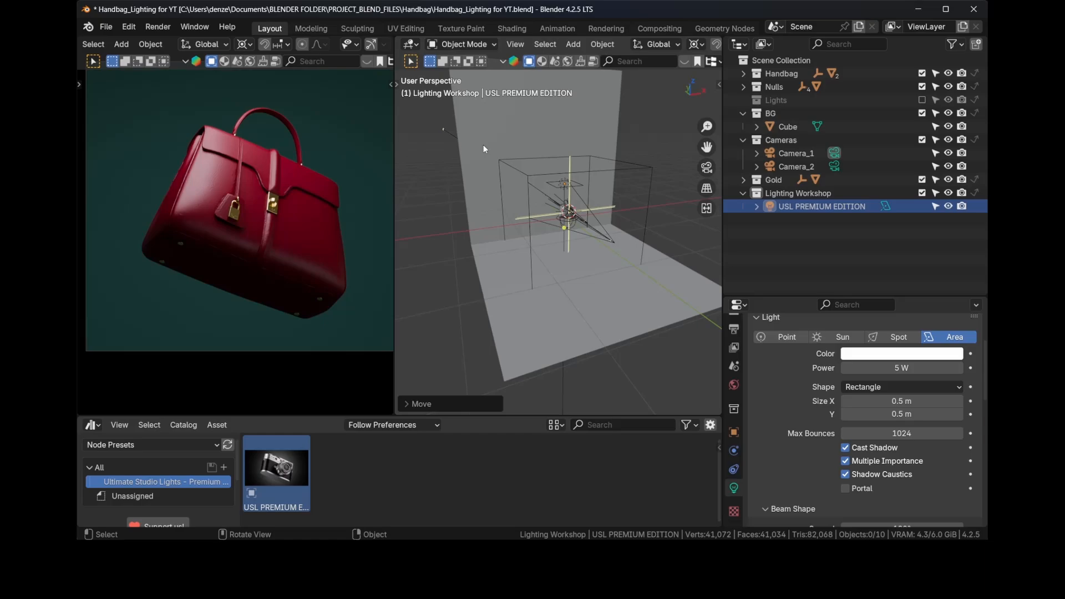
click(788, 126)
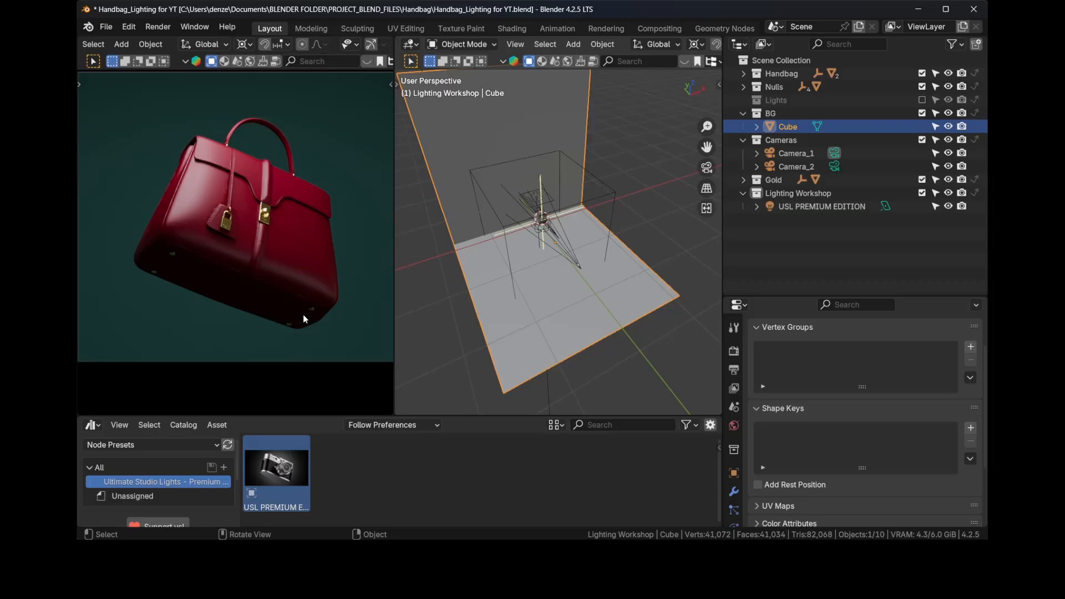
mouse_move(294, 313)
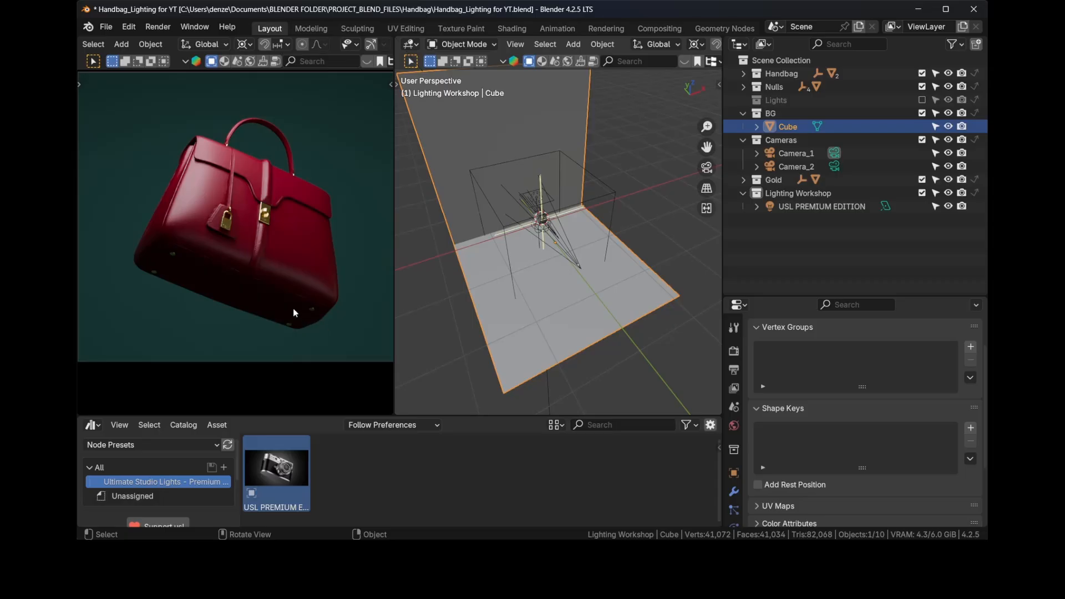
click(821, 206)
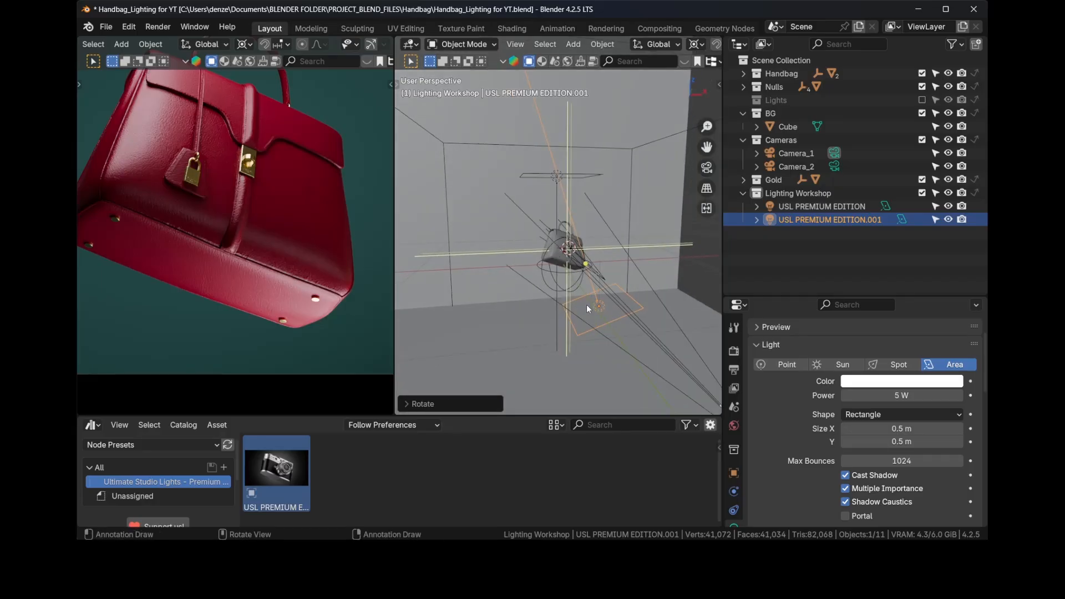
Step: Rotate the duplicated light under the bag as a bottom gradient light and preview through Camera_2
key(z)
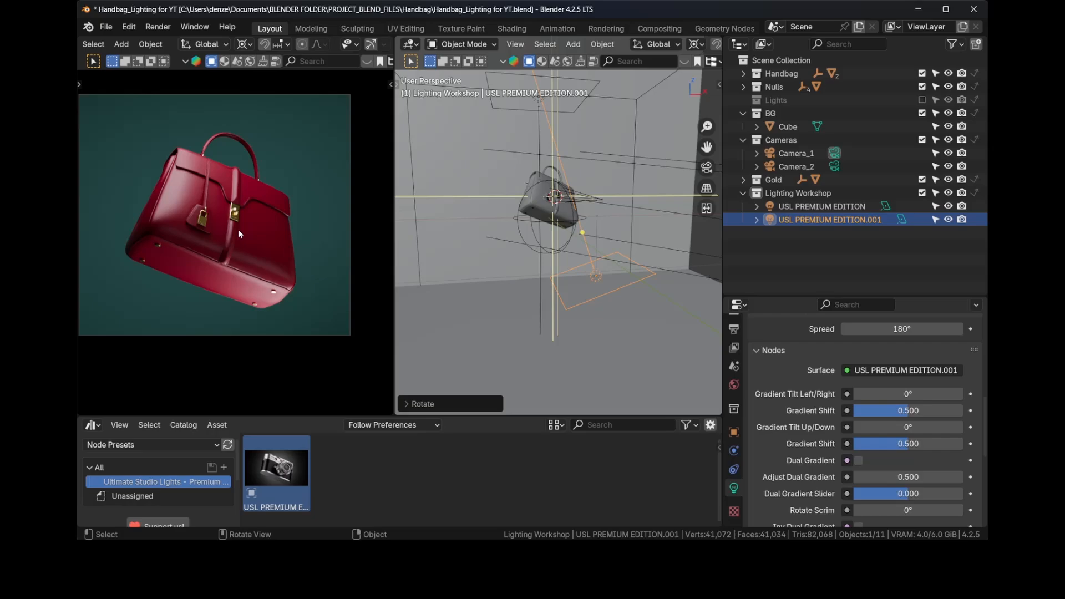
mouse_move(132, 248)
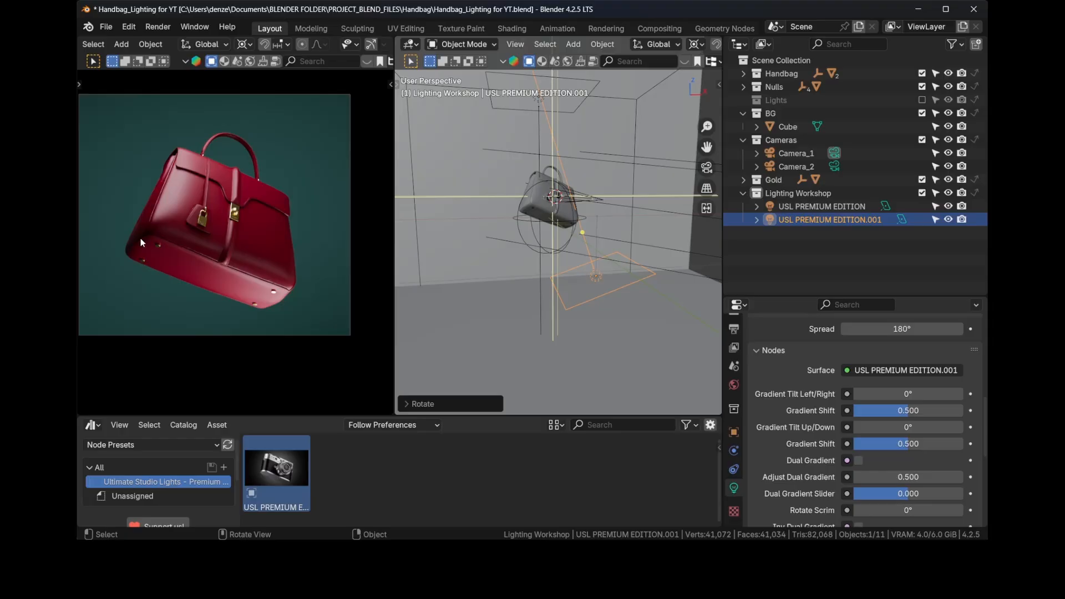
mouse_move(257, 237)
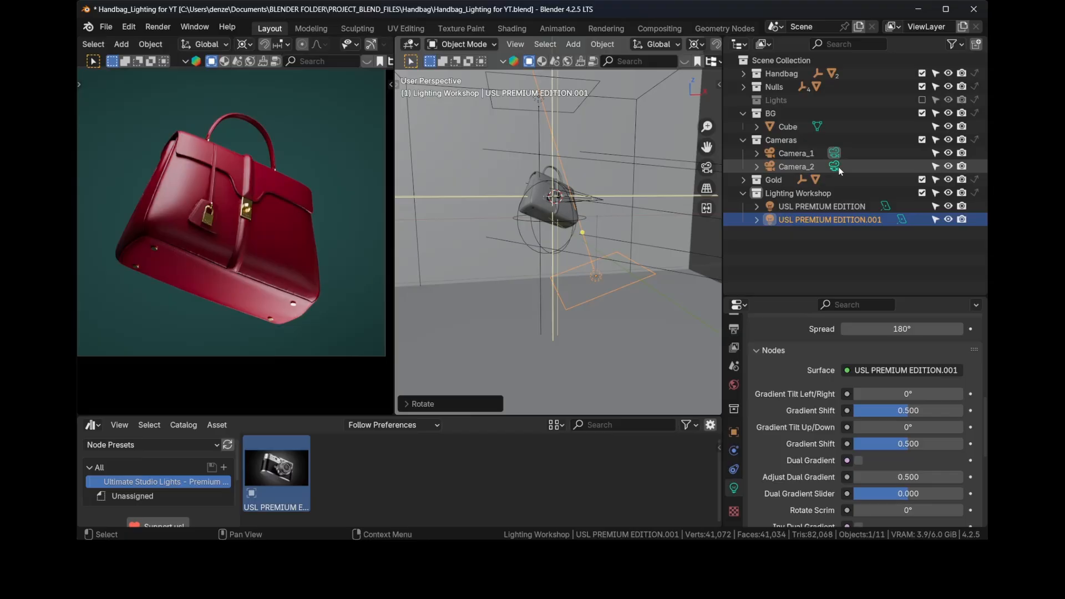
click(796, 167)
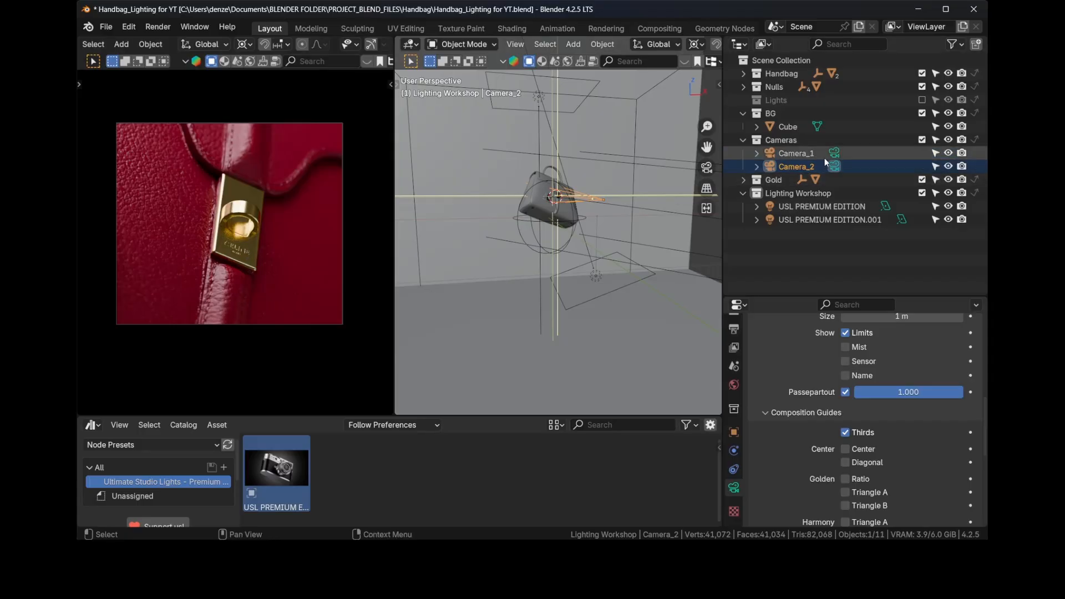
Step: Make Camera_1 active again and select USL PREMIUM EDITION.001
click(795, 153)
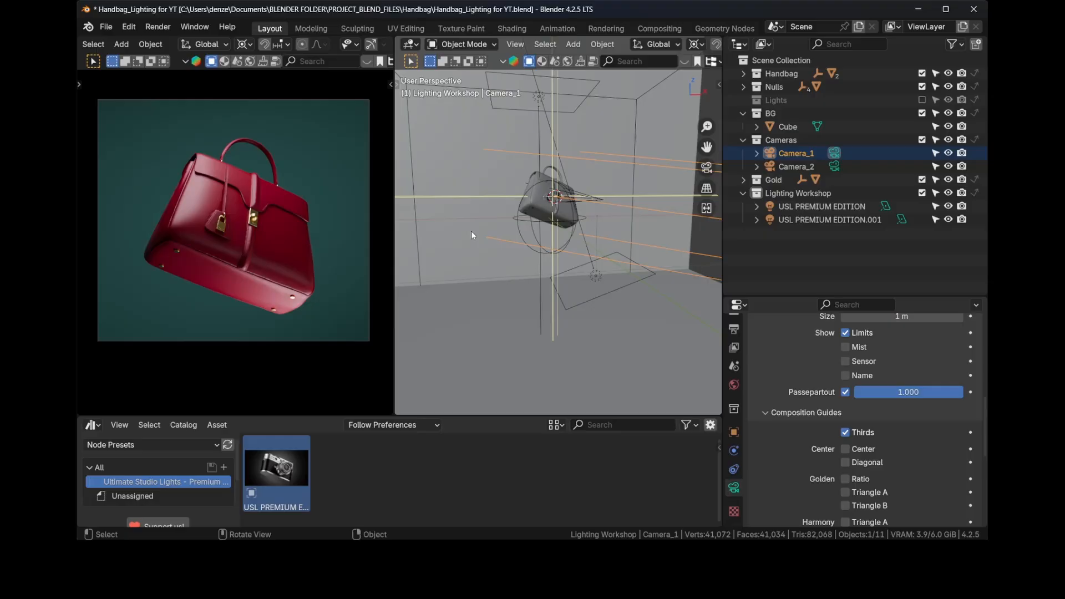
click(830, 219)
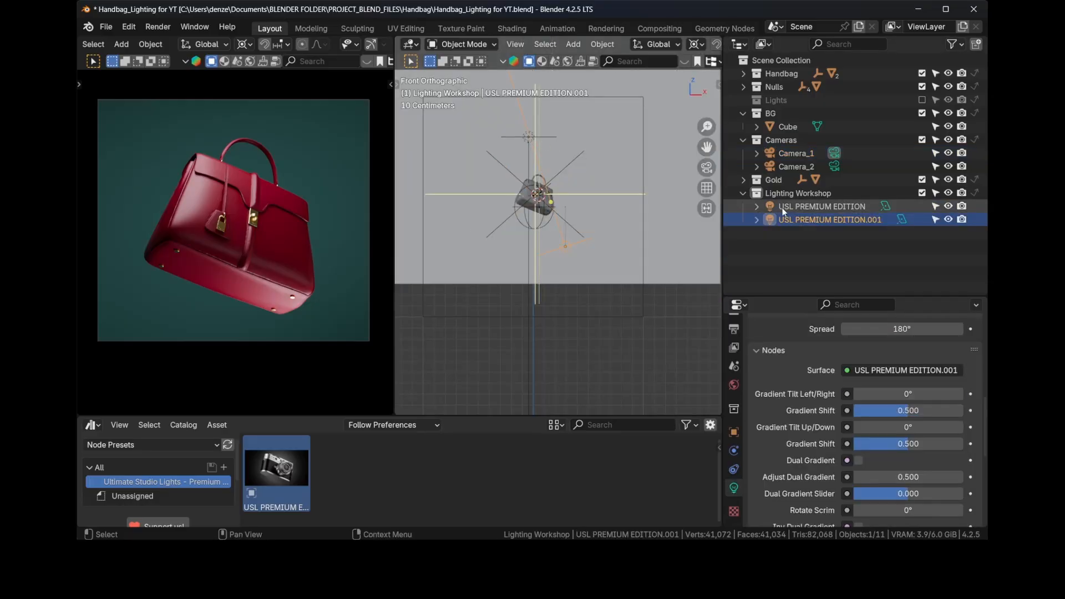
Step: Select the first USL PREMIUM EDITION light to duplicate it as a third light
click(822, 206)
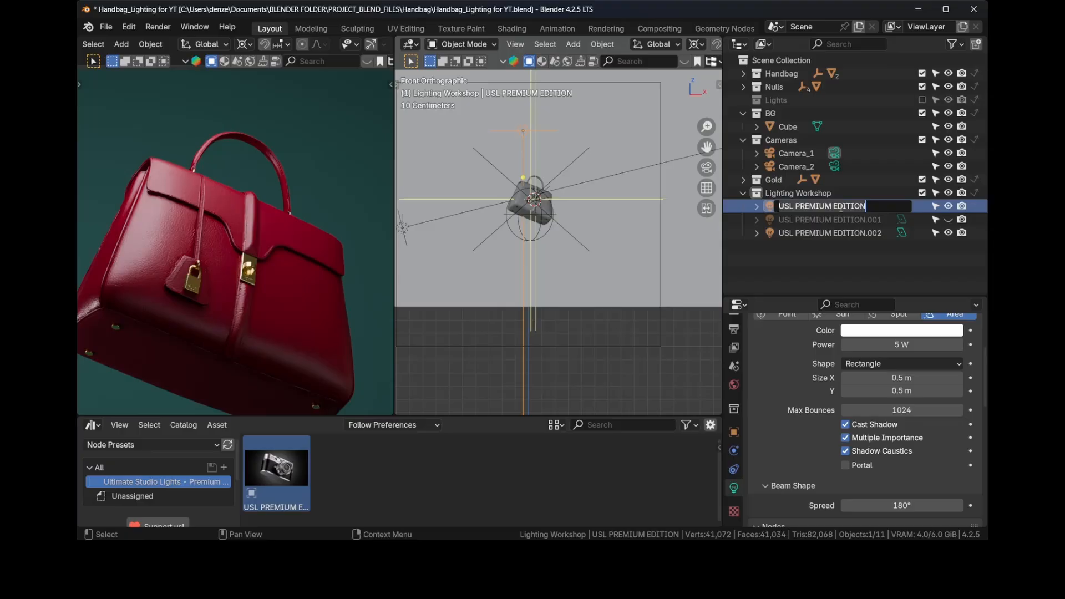
Step: Name the first light Main.001 and start renaming the newest light to Edge
text(Main.001)
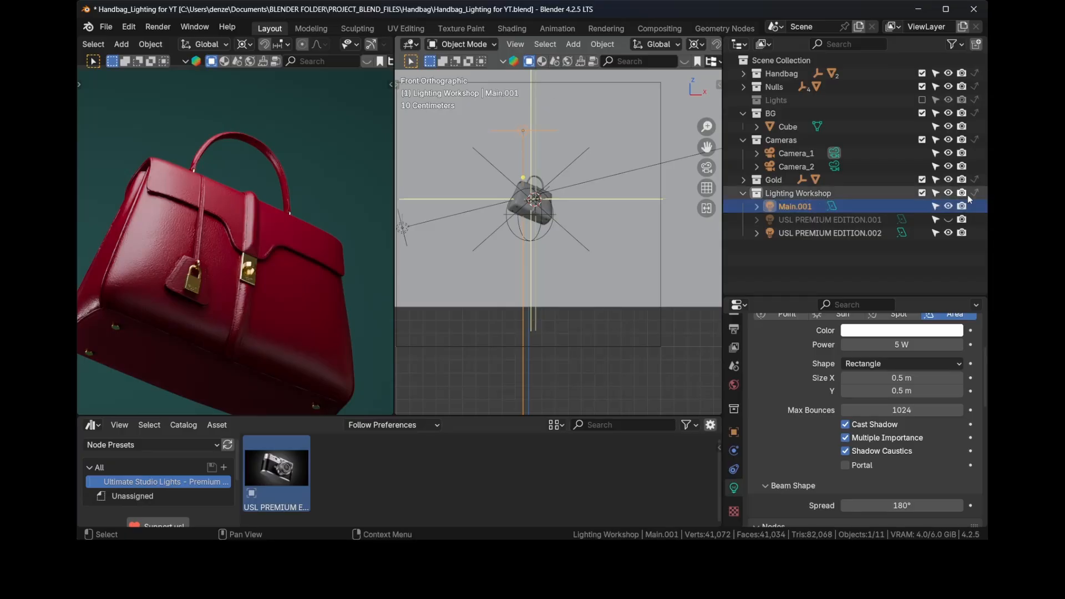
click(830, 232)
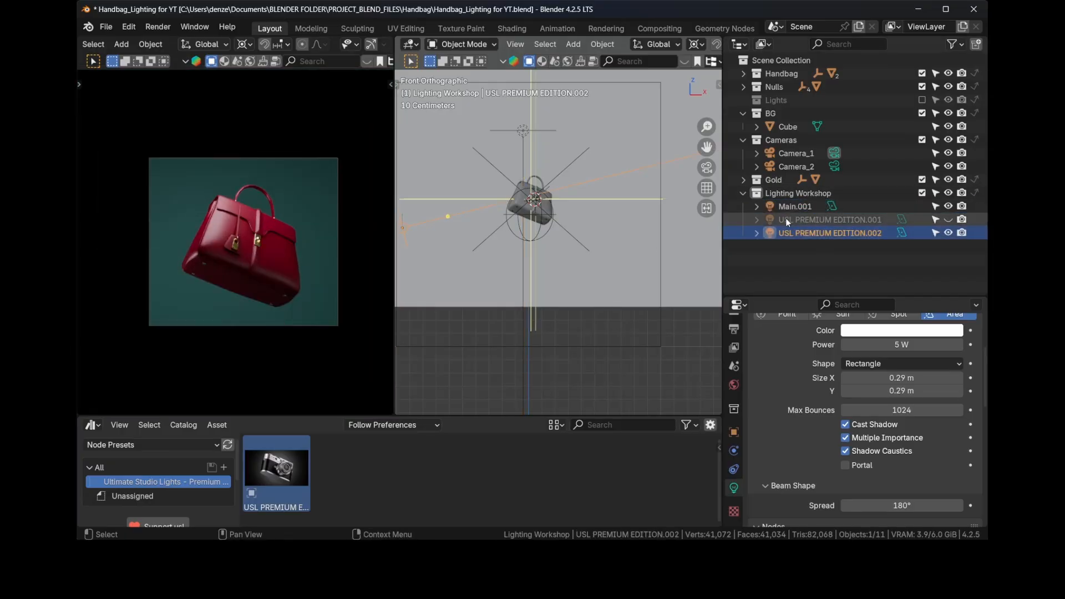
double_click(829, 232)
text(Bottom)
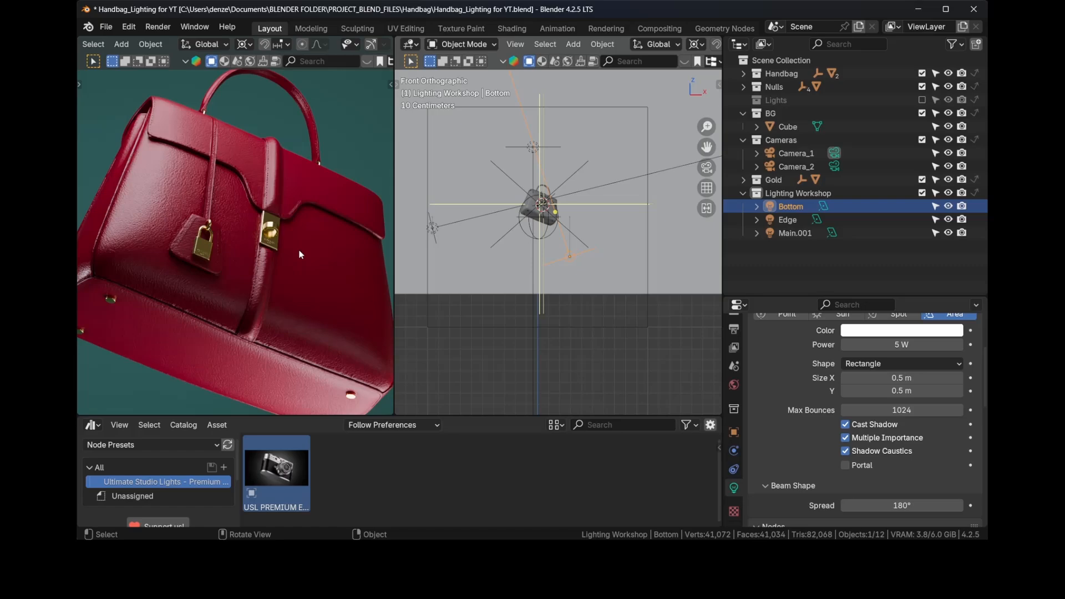
mouse_move(305, 252)
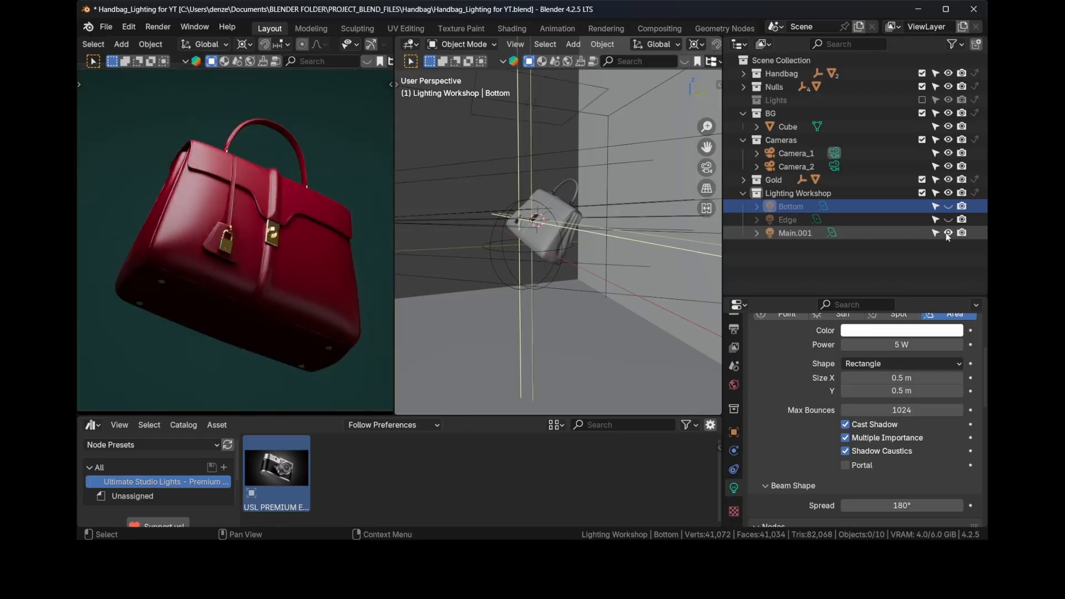
Step: Duplicate Main.001 into a Gold Lock Light and rotate it toward the gold padlock
click(794, 232)
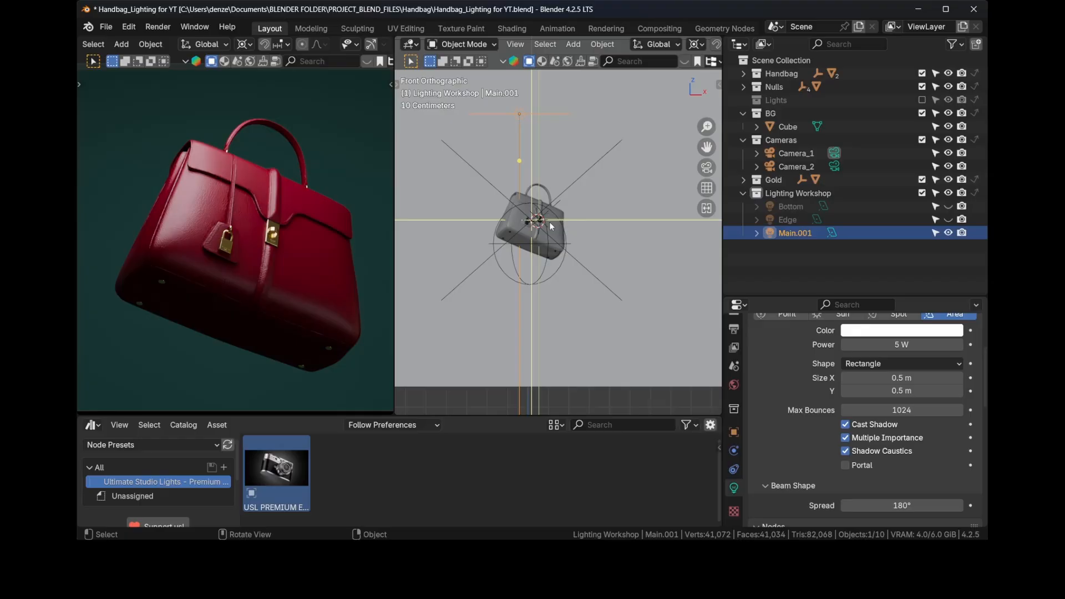
key(shift+d)
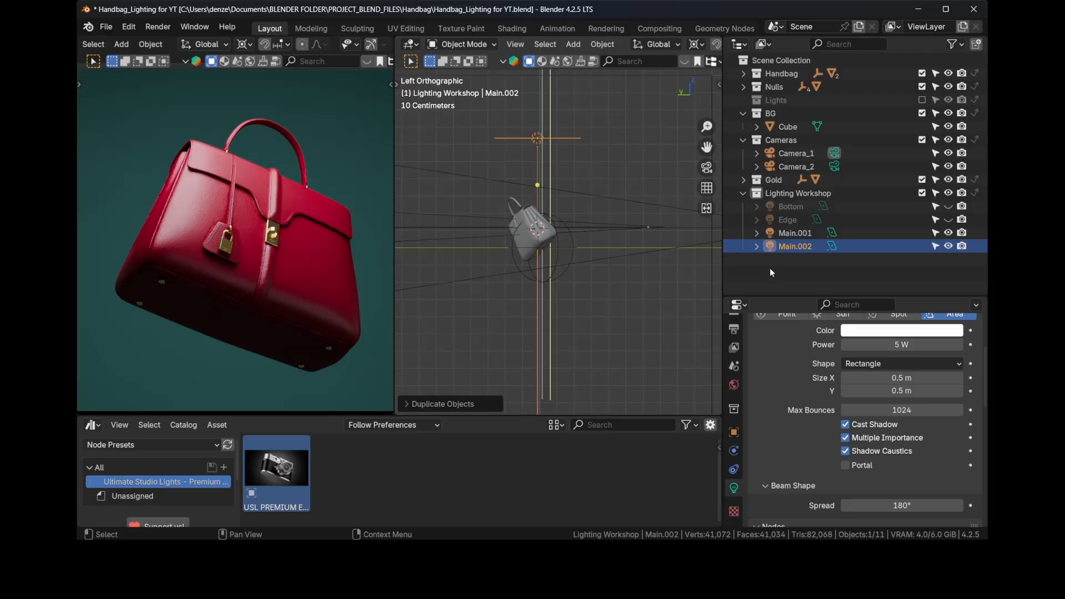
double_click(794, 246)
text(Gold Lock Light)
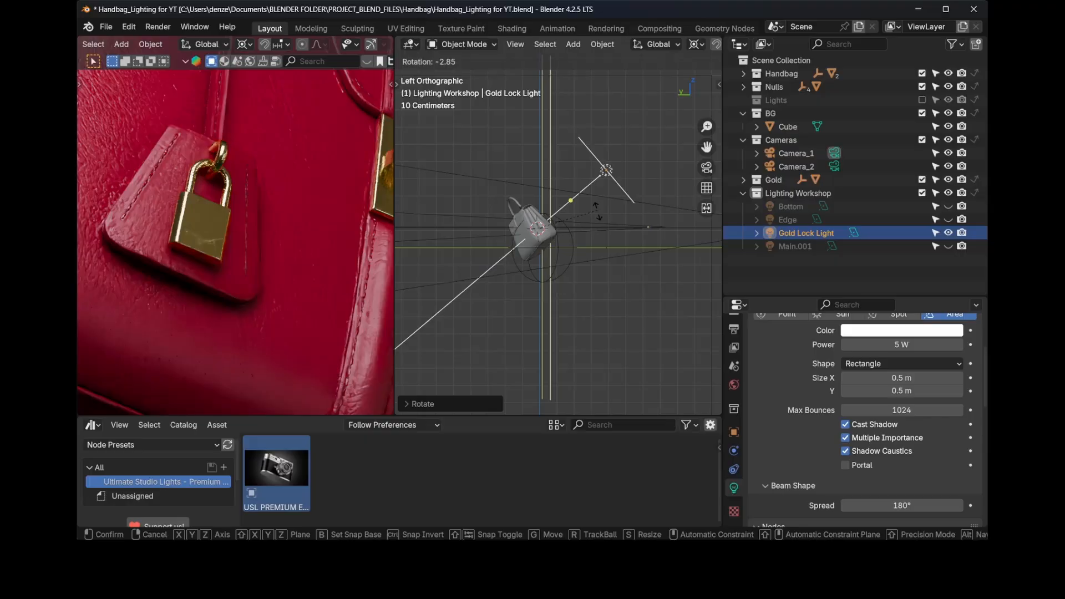
drag(598, 170, 623, 206)
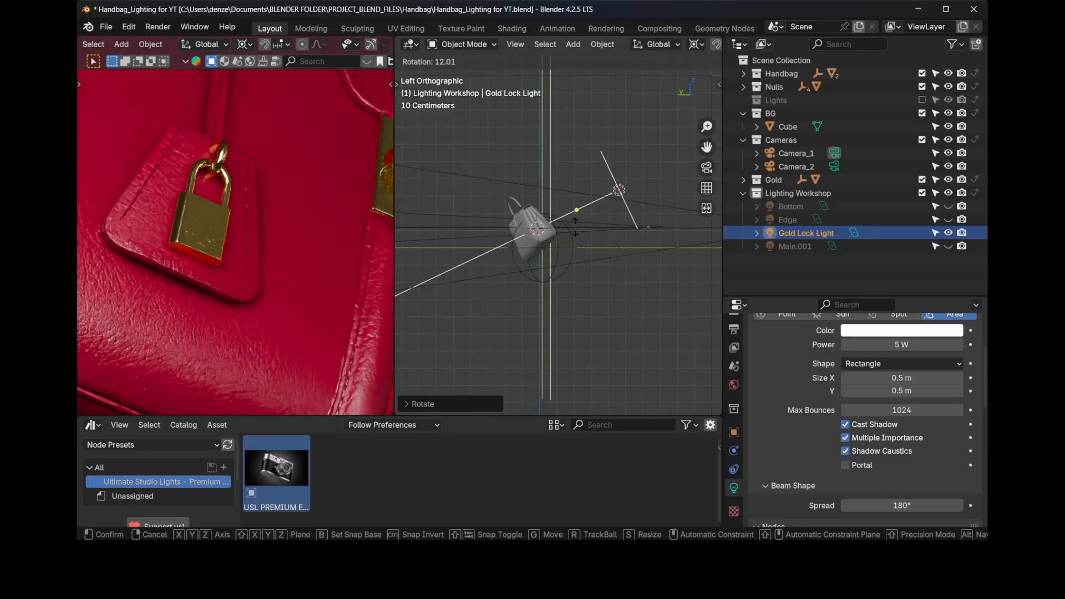
drag(618, 189, 625, 208)
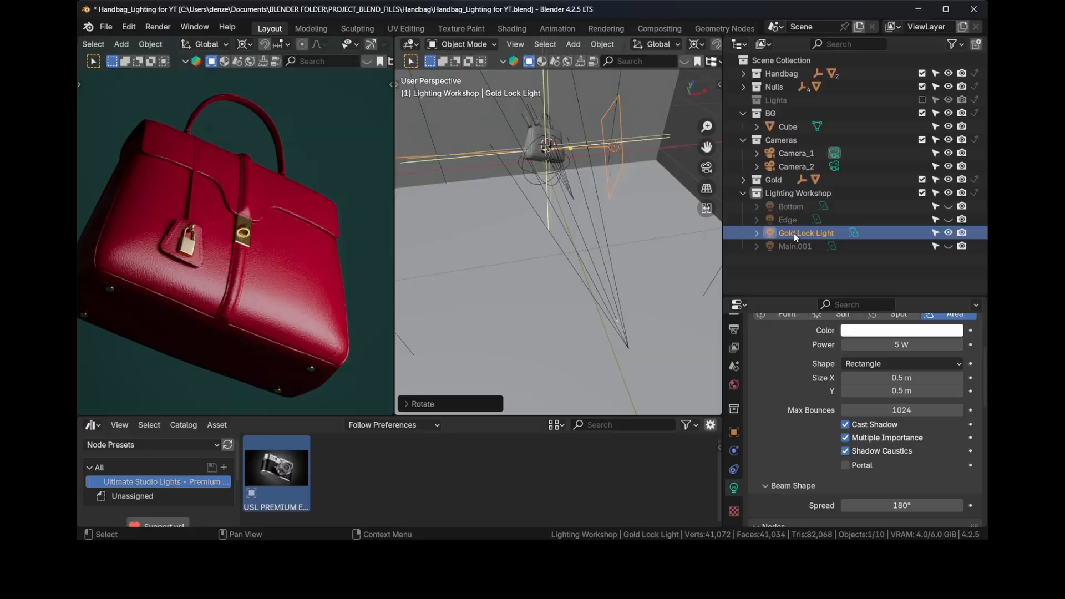
mouse_move(733, 432)
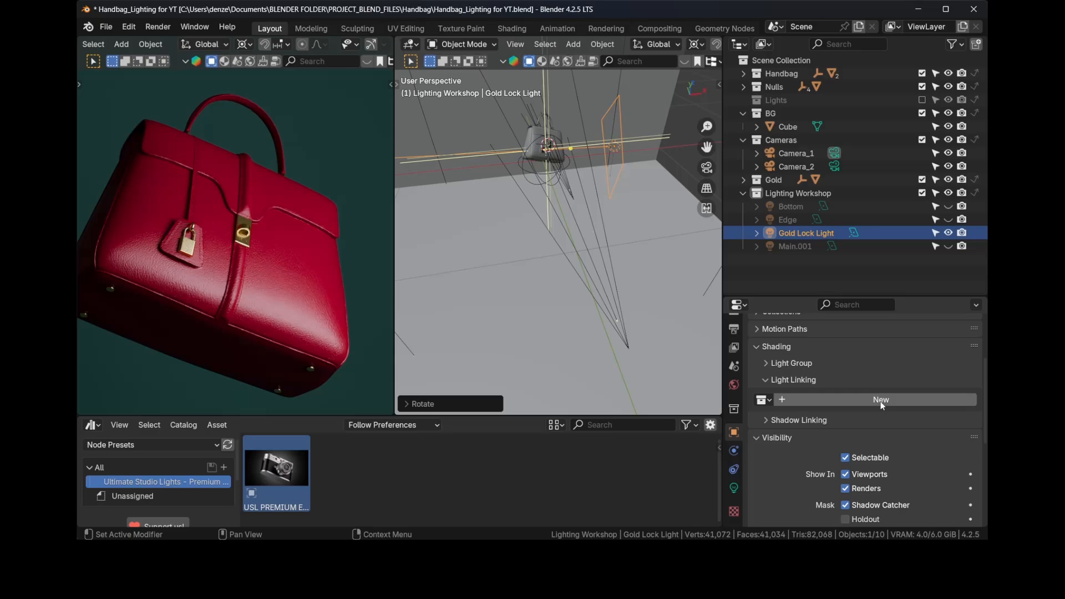
Step: Create a light linking collection on Gold Lock Light containing the bag's Main body, excluded
click(880, 399)
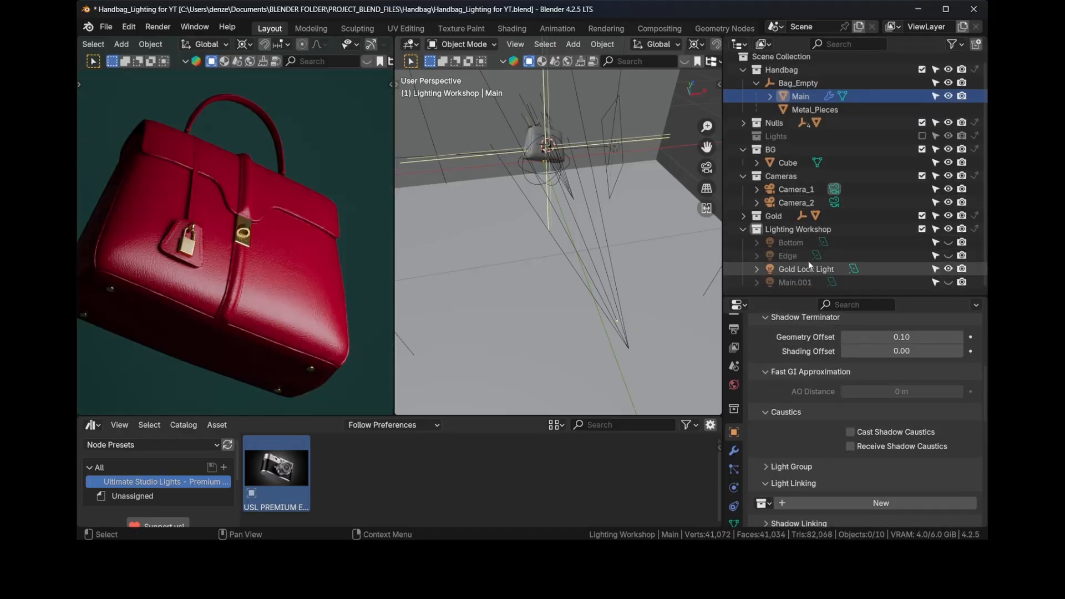
click(806, 268)
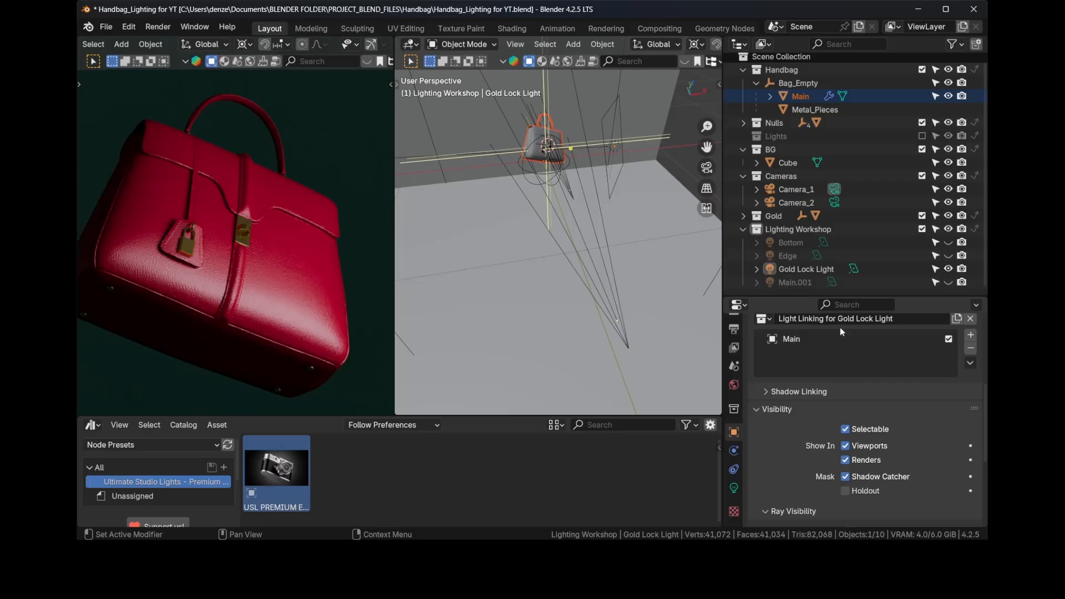
mouse_move(290, 276)
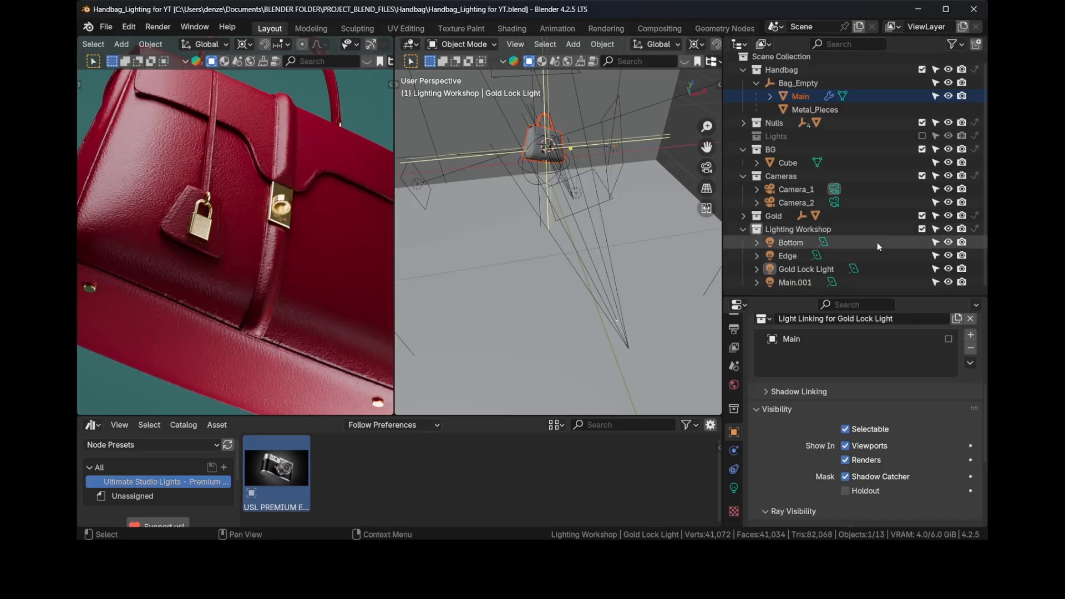
Step: Set Gold Lock Light power to 2 W and unhide the other studio lights
click(805, 269)
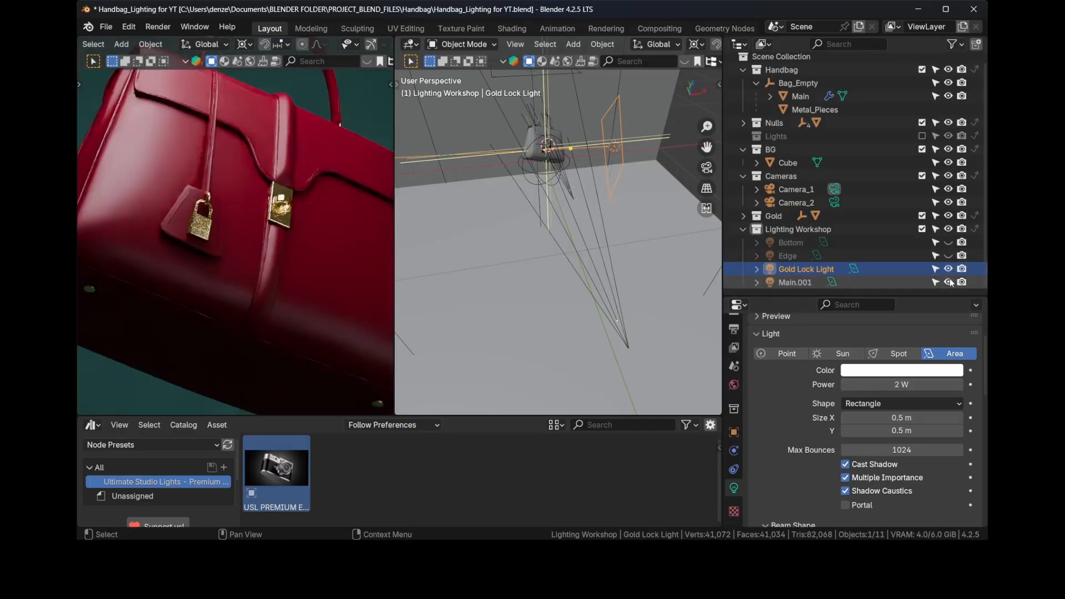
click(794, 281)
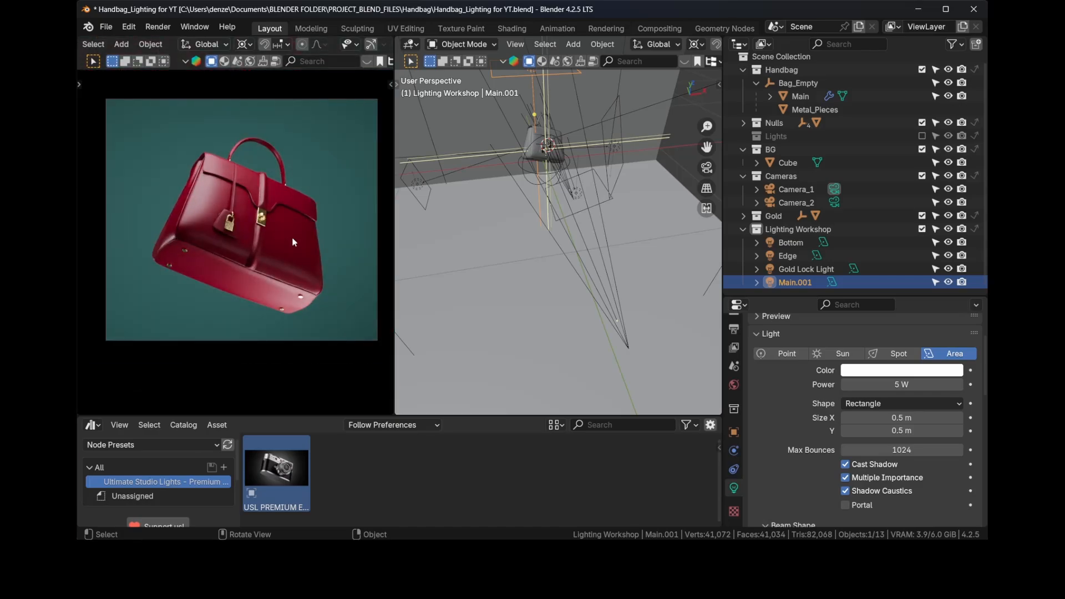
mouse_move(568, 235)
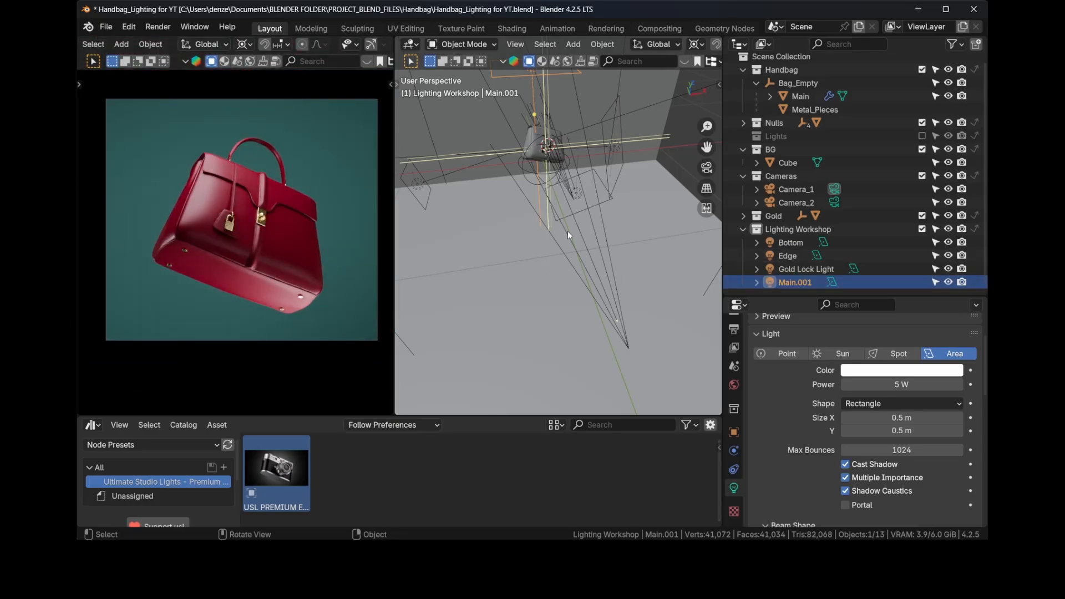
Step: Duplicate Main.001, rotate it to another side, check via Camera_2, and rename Main.002 to Fill
key(KP_1)
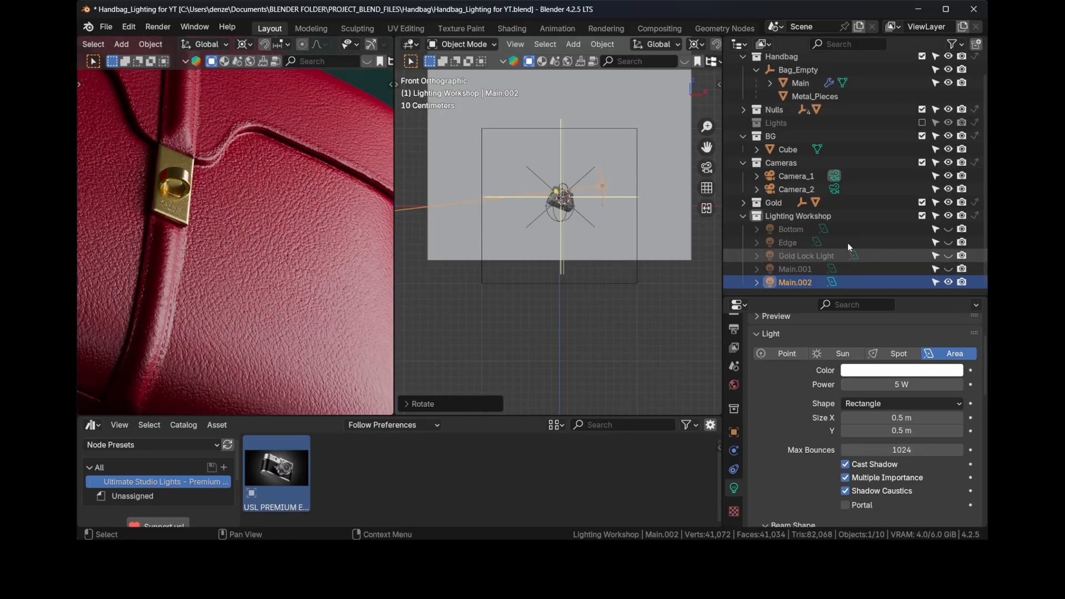
click(797, 190)
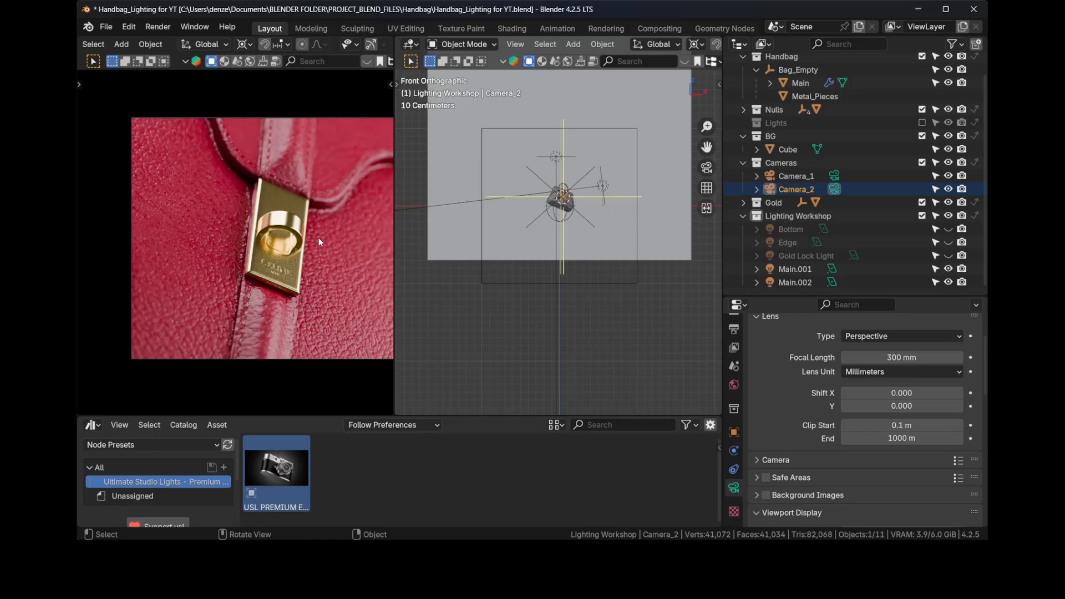
mouse_move(233, 187)
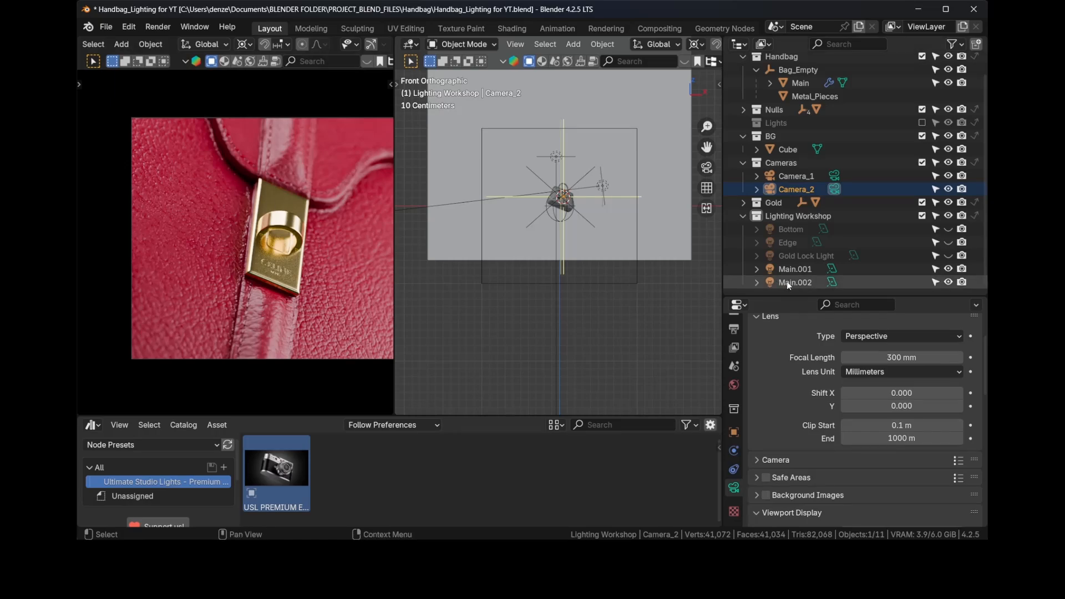
click(794, 282)
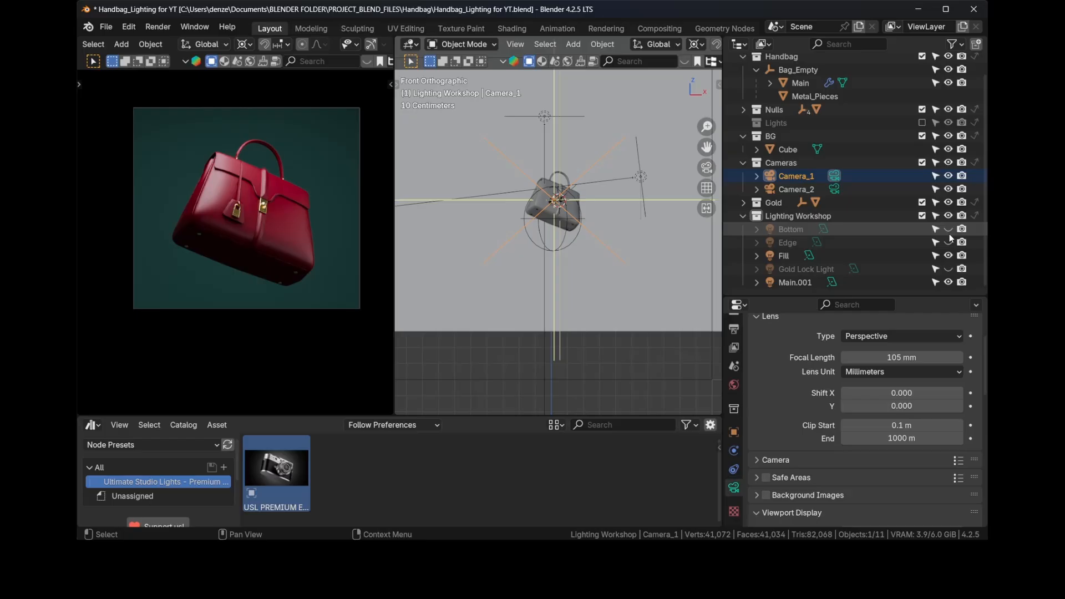
mouse_move(947, 228)
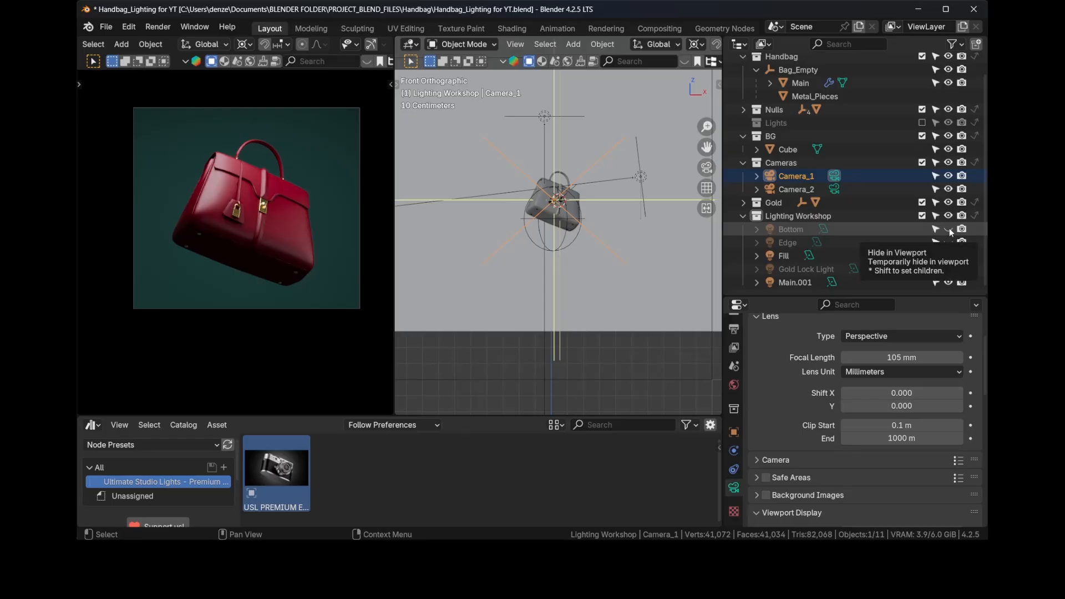
Step: Unhide Bottom, Edge and Gold Lock Light so all five lights illuminate the handbag
click(948, 228)
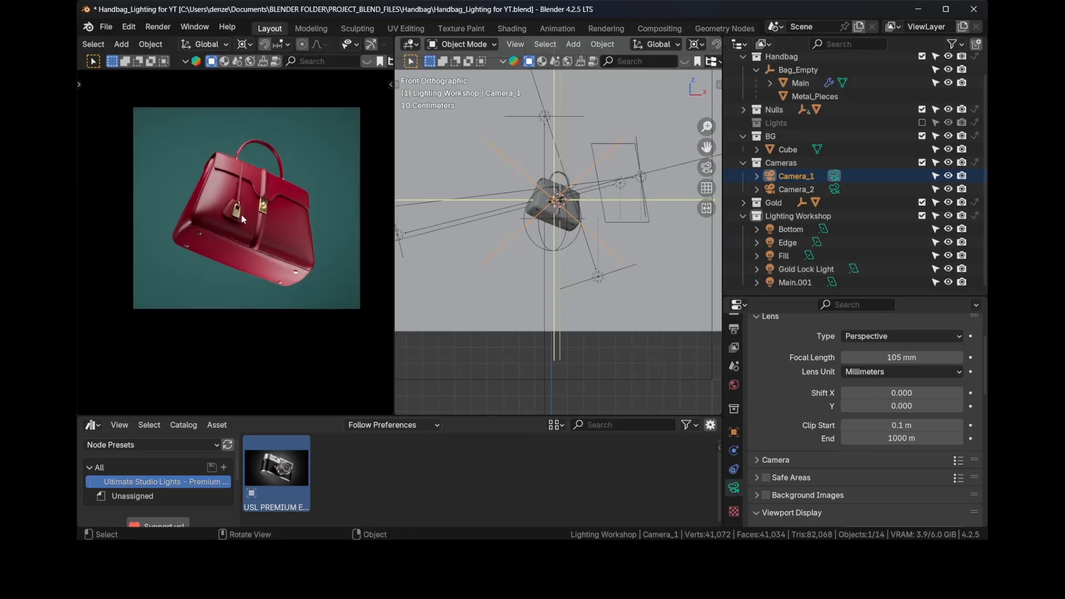
mouse_move(324, 226)
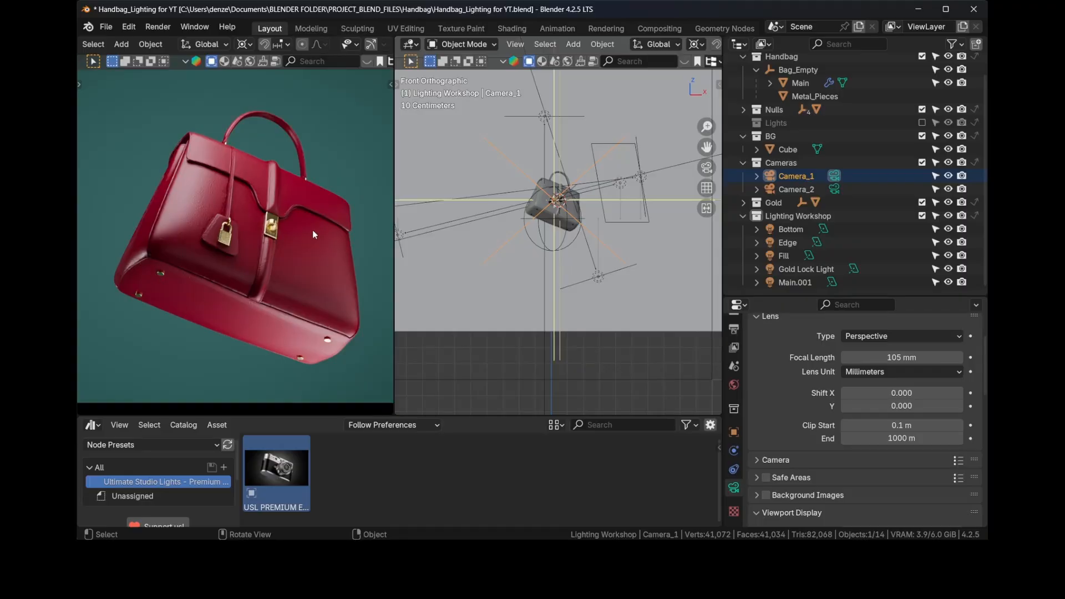
mouse_move(195, 283)
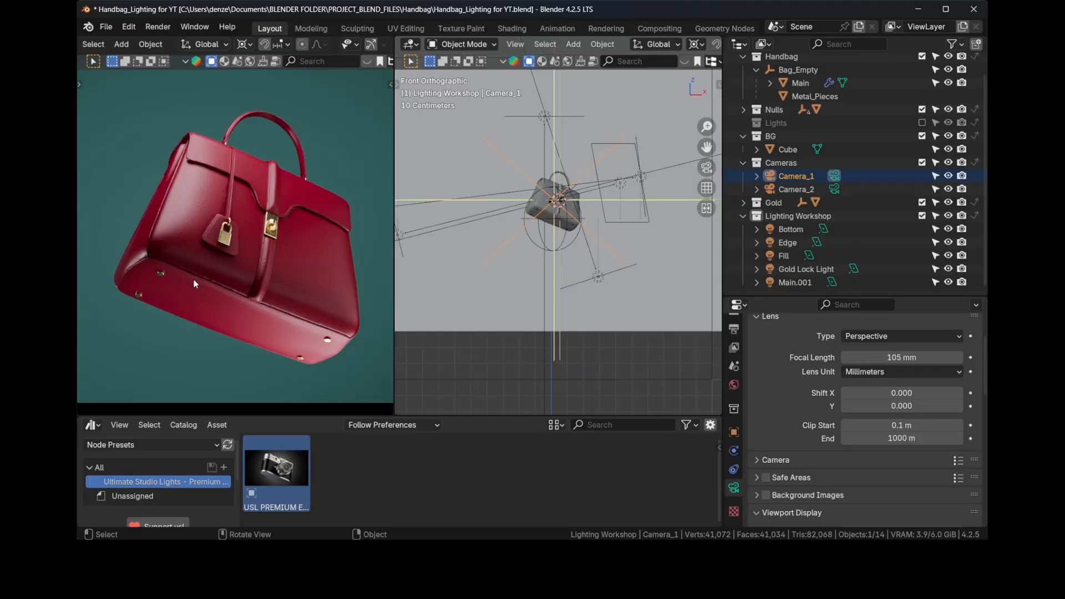